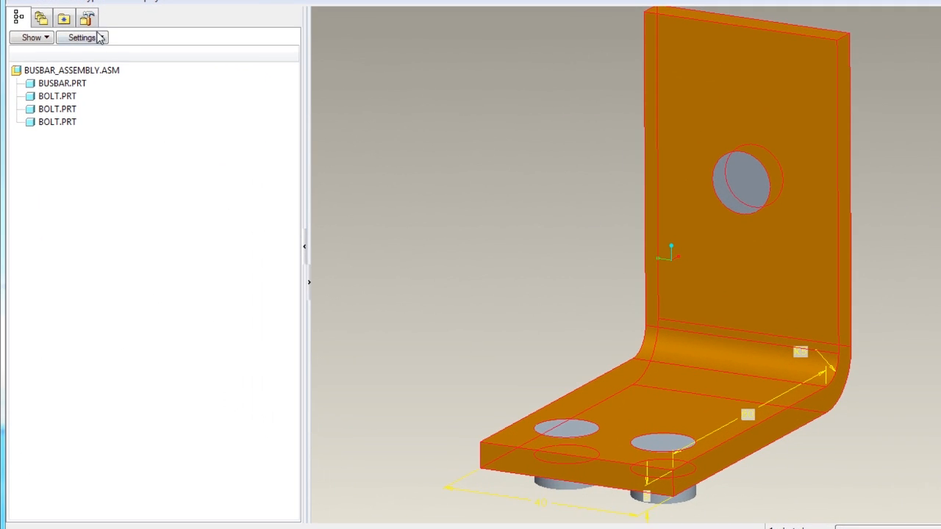
Step: In Pro/ENGINEER, add Extrude 1's length d5 and width d6 to the COMSOL parameter list
left_click(82, 37)
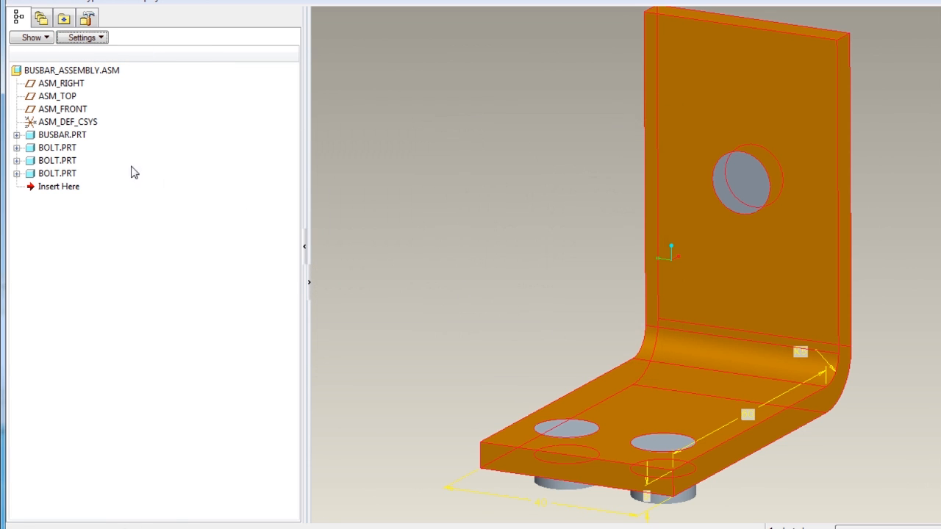
left_click(17, 135)
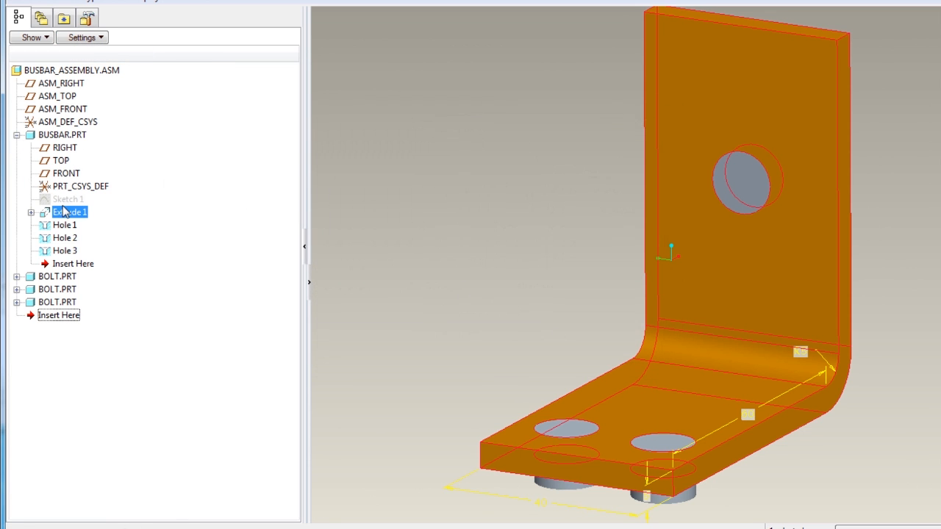
right_click(70, 212)
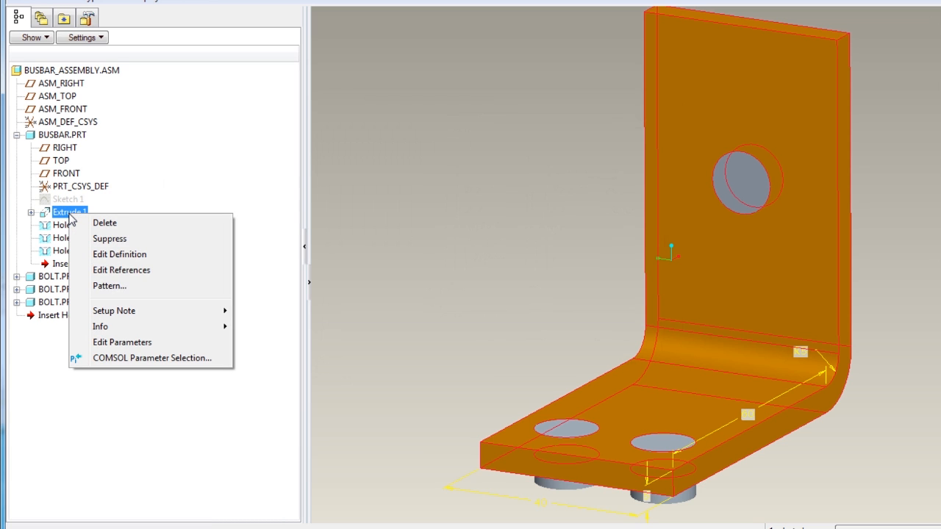
mouse_move(122, 342)
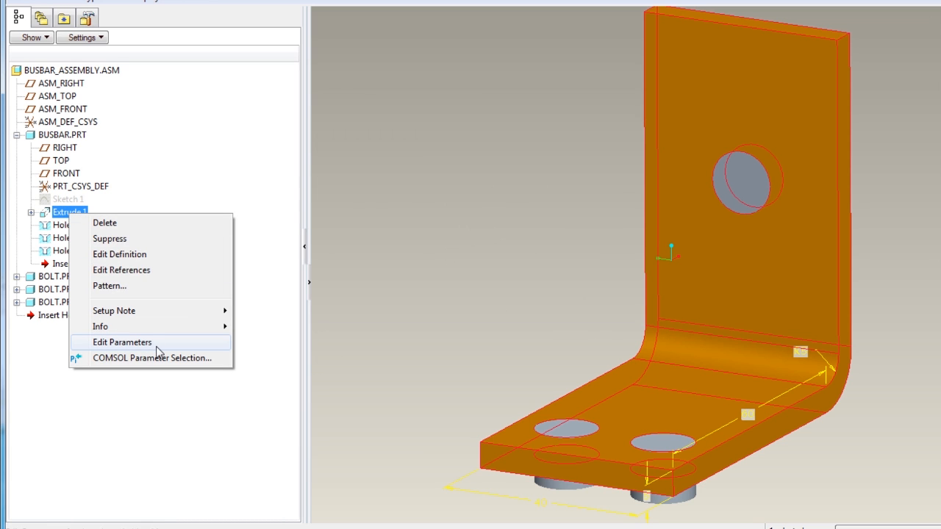
left_click(151, 358)
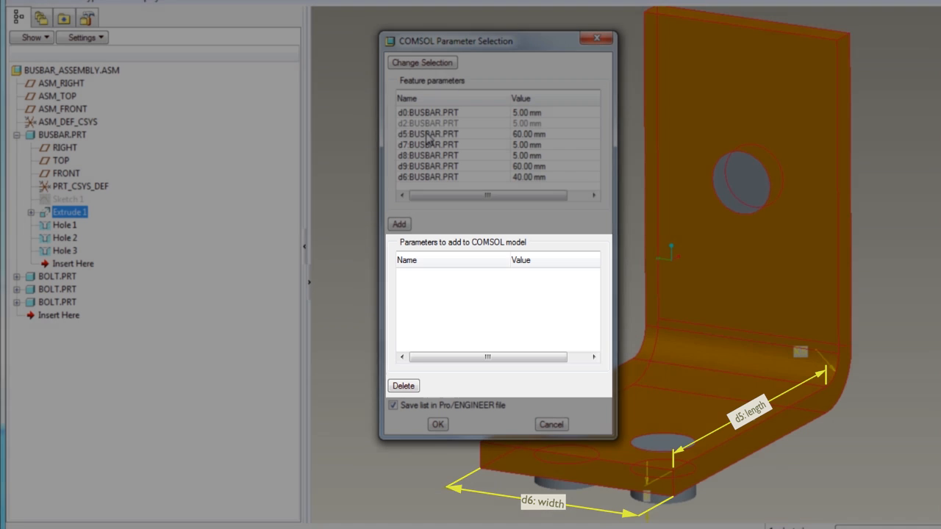
left_click(428, 177)
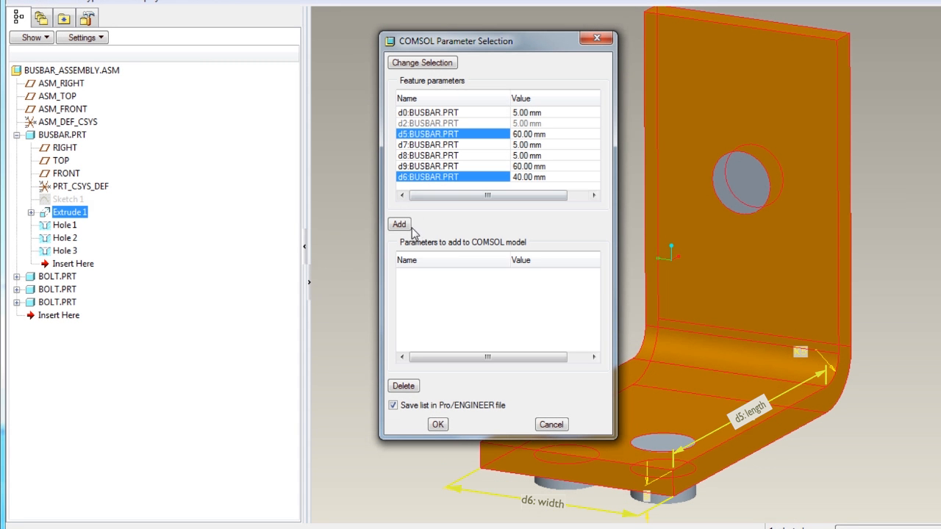
left_click(399, 224)
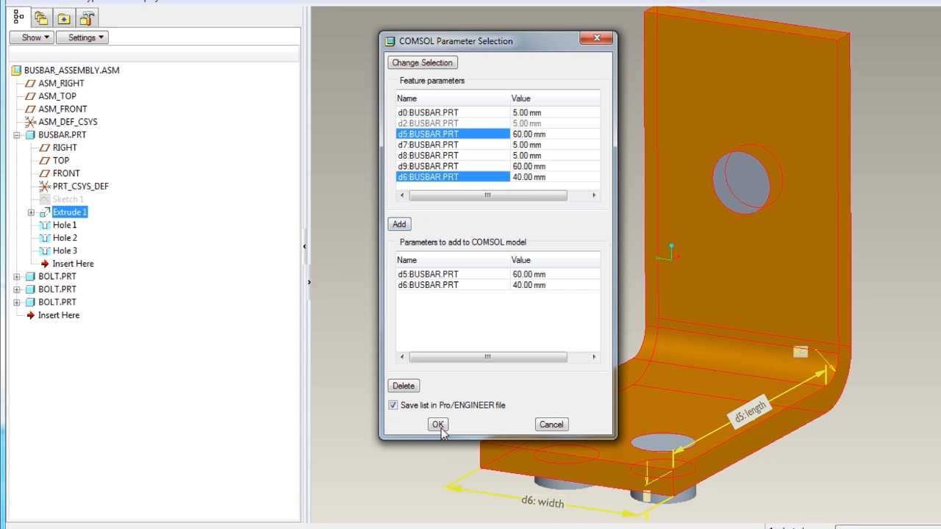
left_click(438, 424)
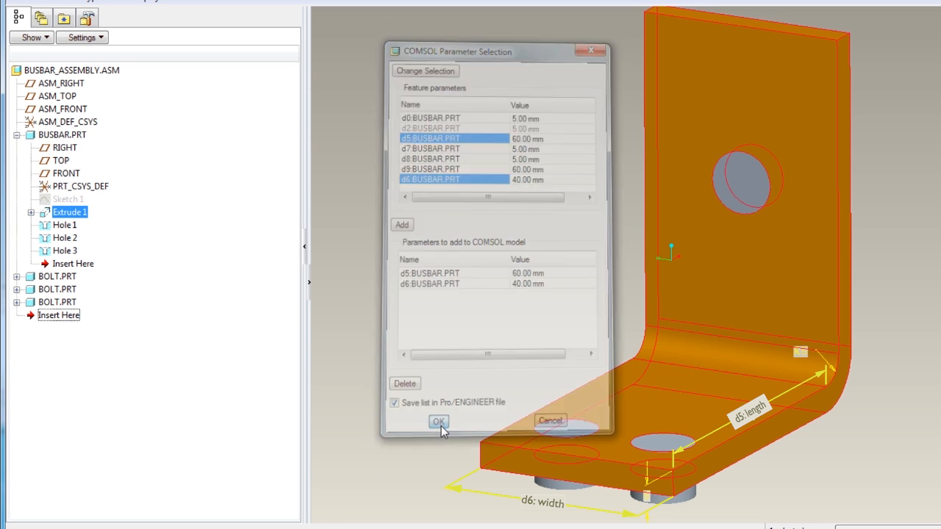
Step: Create a COMSOL model with Joule Heating physics and a Stationary study
left_click(438, 422)
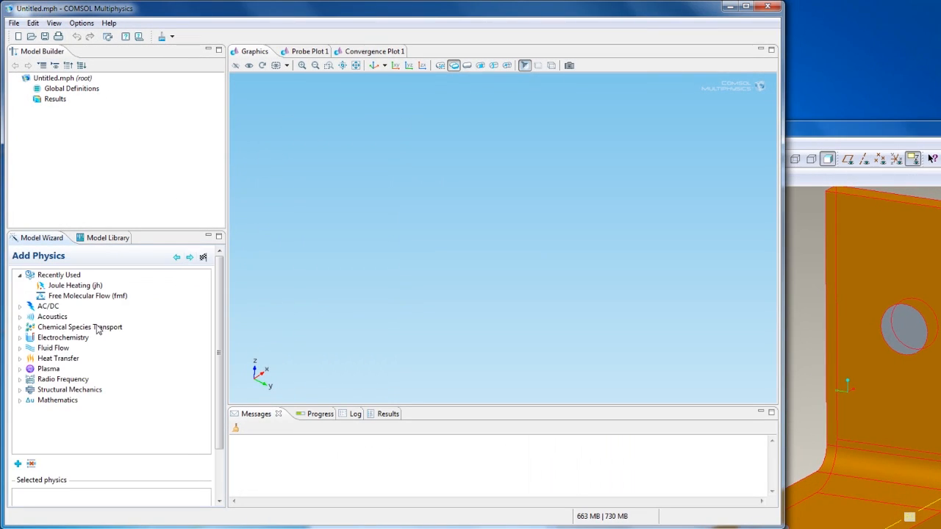
left_click(20, 348)
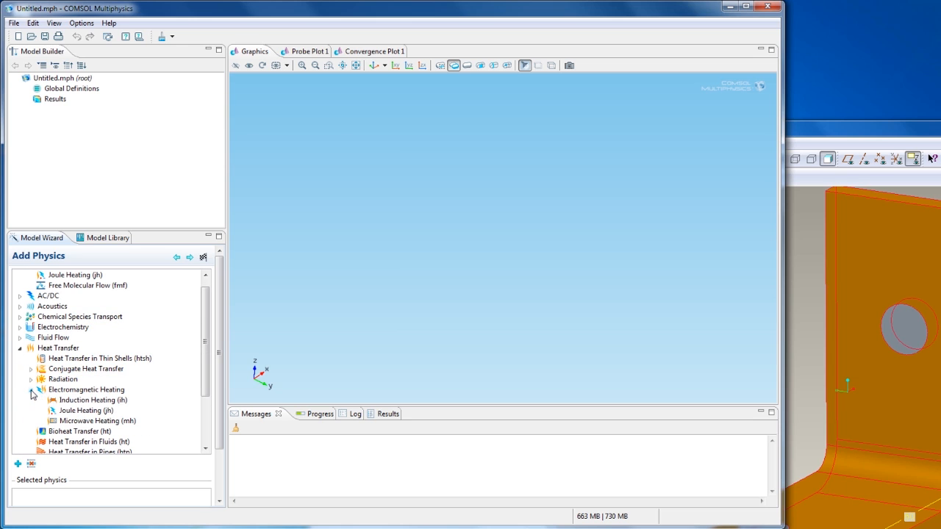
left_click(86, 410)
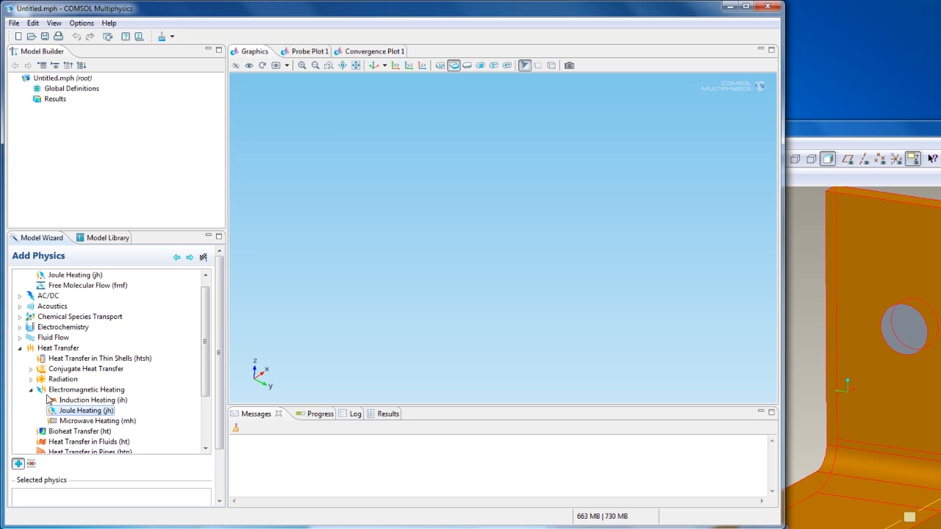
left_click(189, 257)
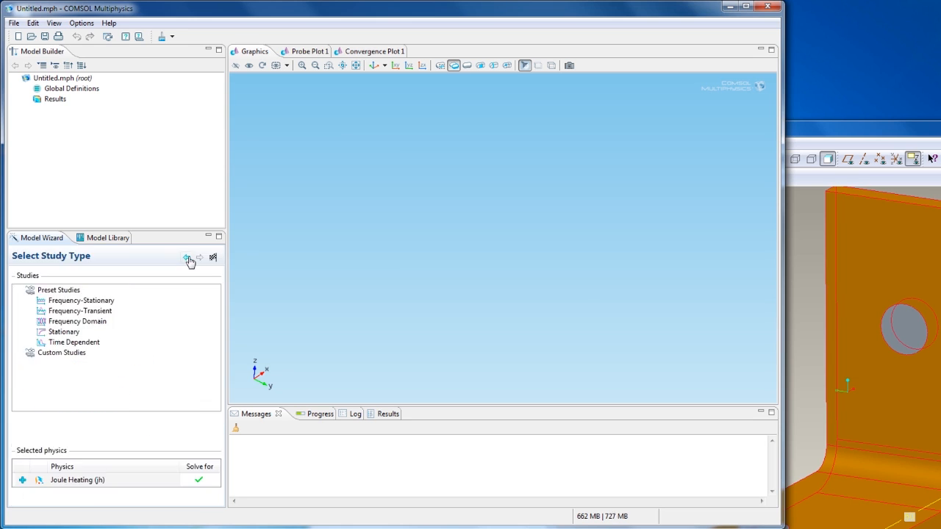
left_click(64, 332)
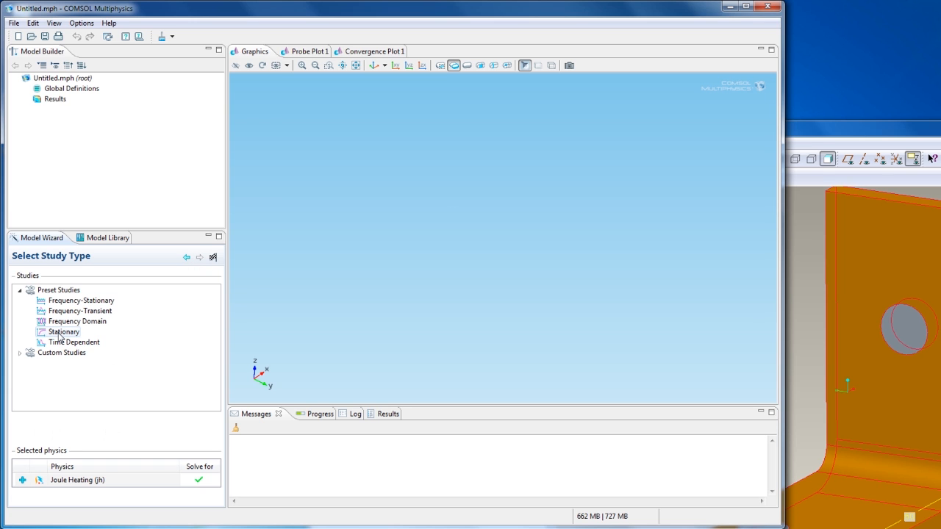
left_click(64, 332)
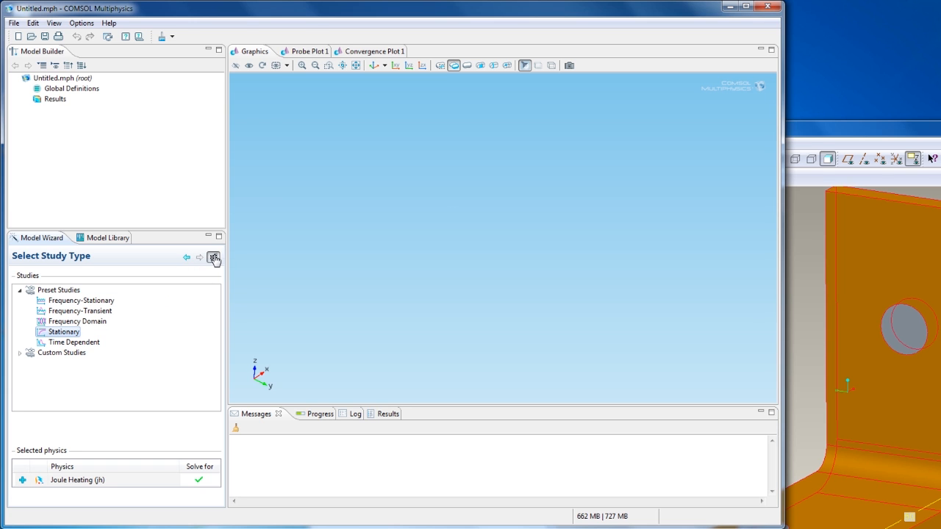
left_click(214, 258)
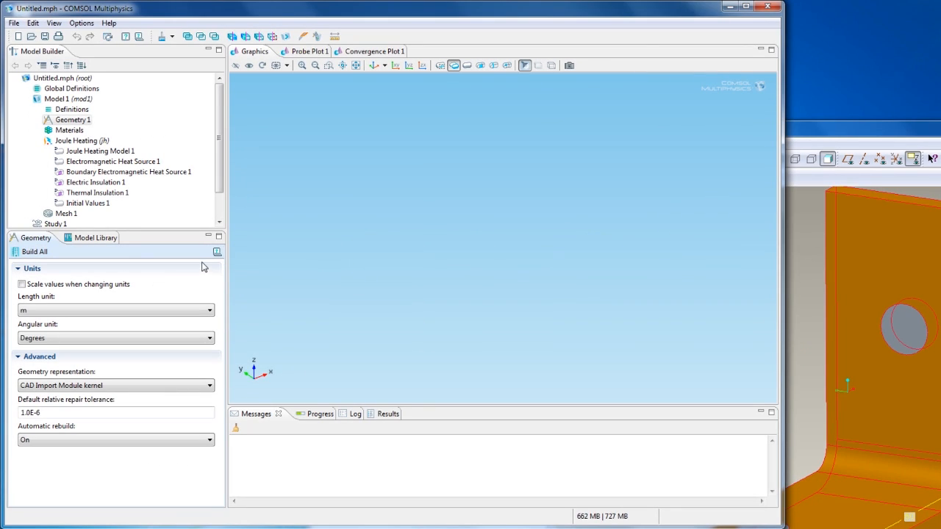
Step: Add a LiveLink for Pro/ENGINEER node to Geometry 1 and synchronize the busbar geometry
right_click(73, 120)
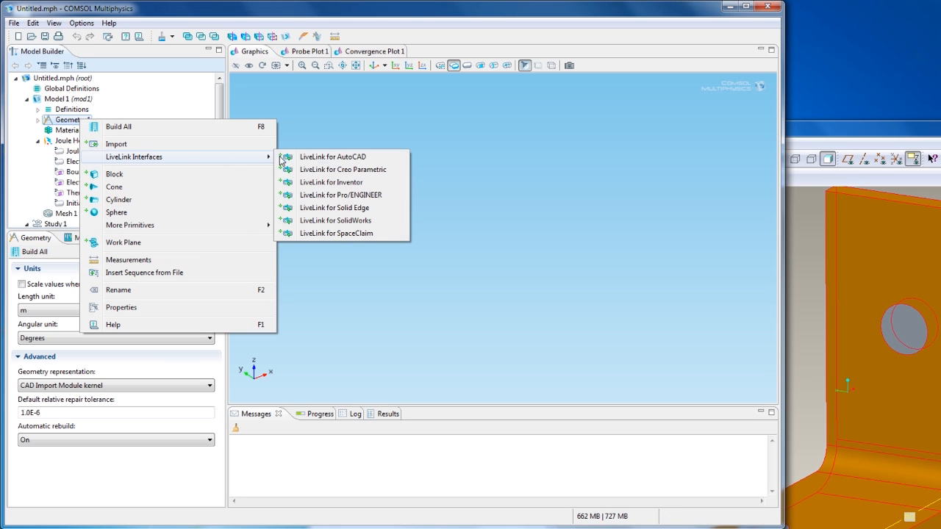
left_click(341, 195)
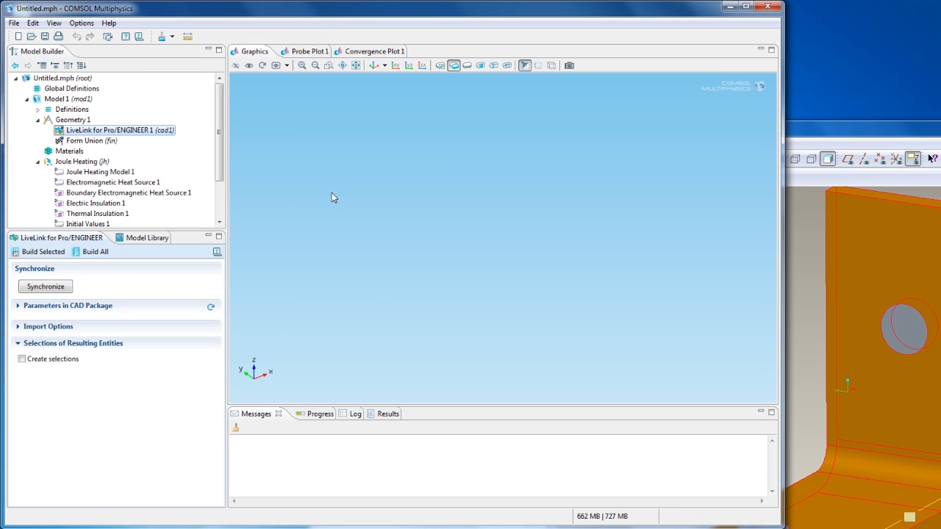
left_click(45, 286)
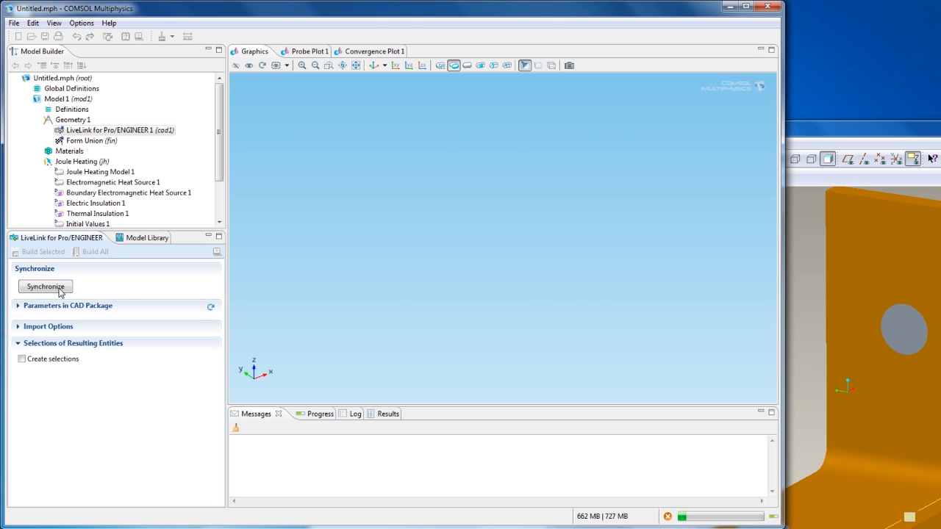
left_click(45, 287)
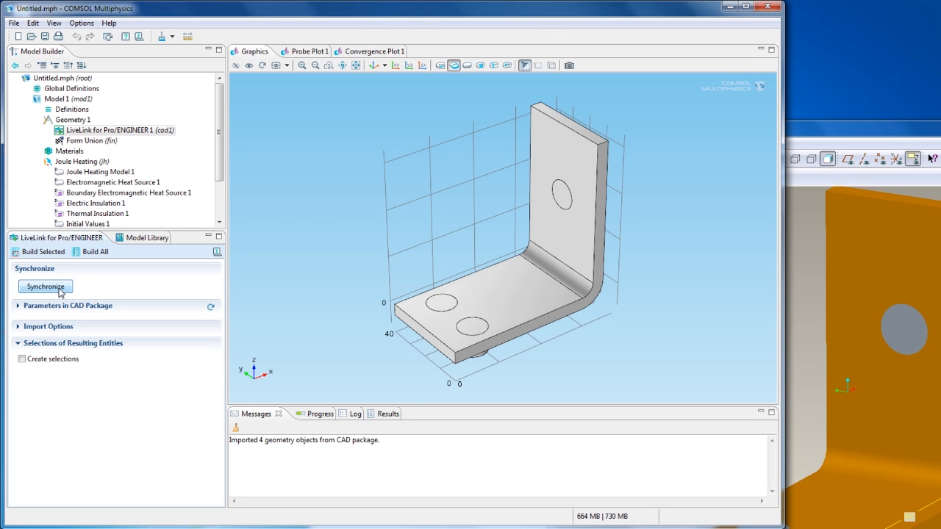
mouse_move(36, 305)
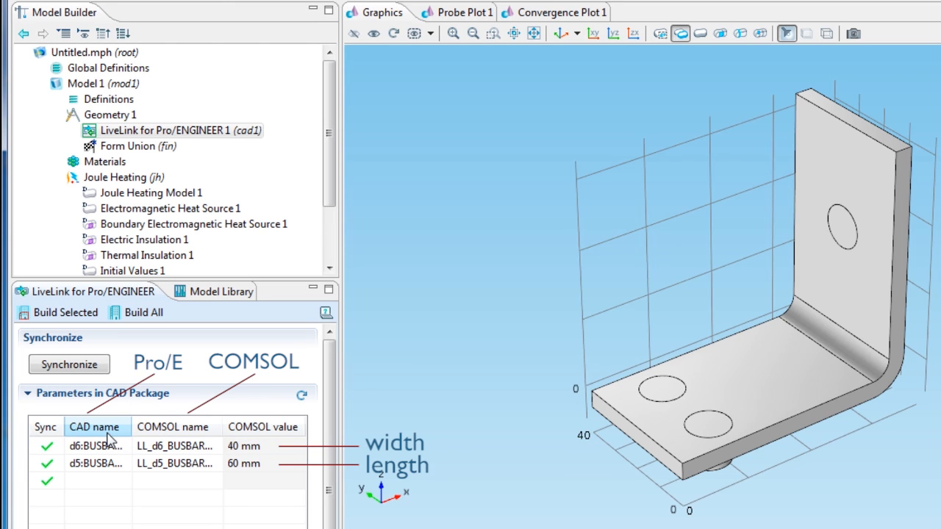
mouse_move(147, 432)
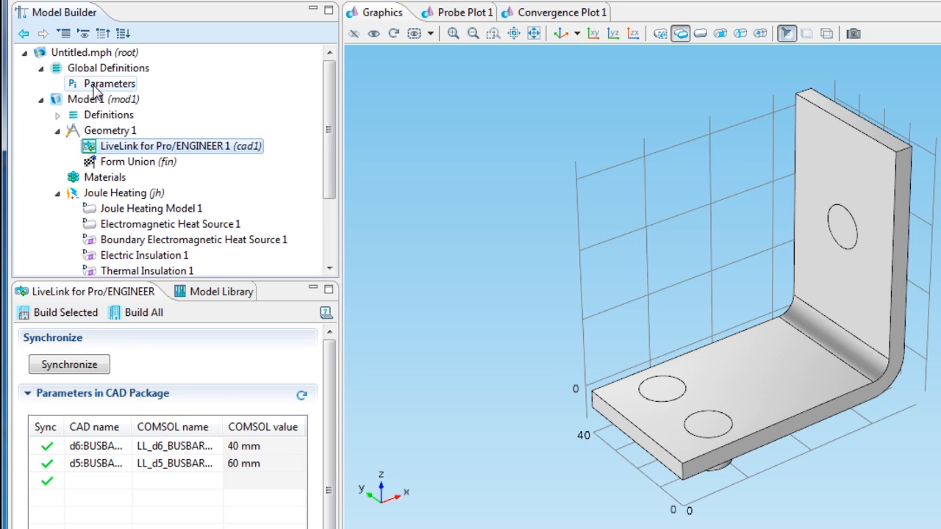
Step: Change the global width and length parameter expressions to 80[mm] and 100[mm]
left_click(107, 83)
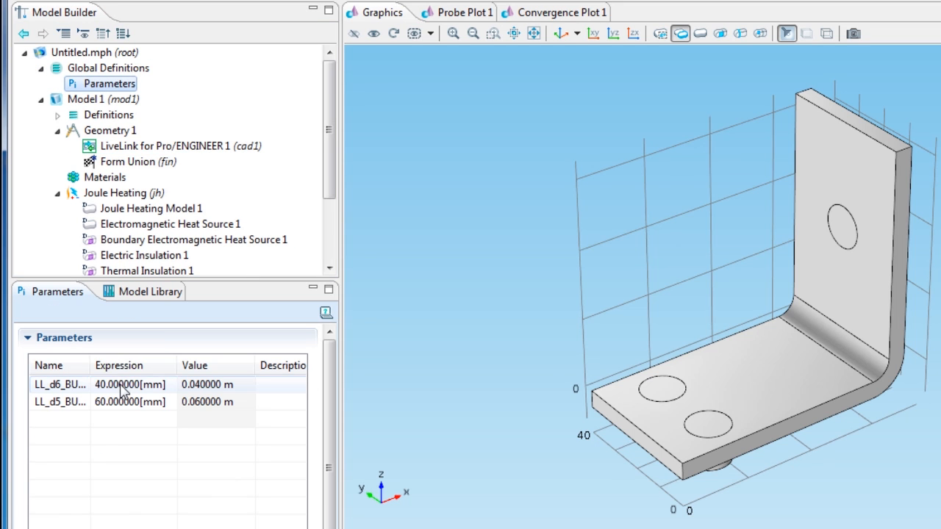
double_click(130, 385)
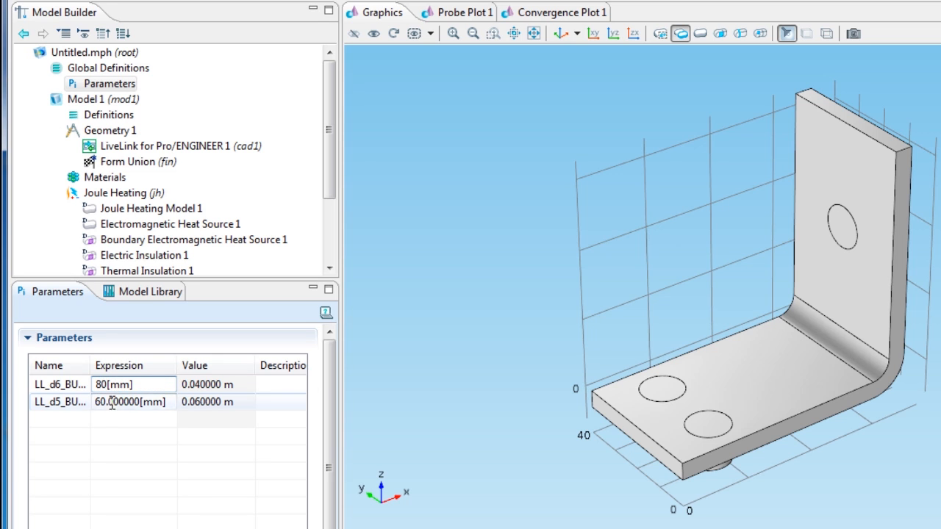
type("1[mm]")
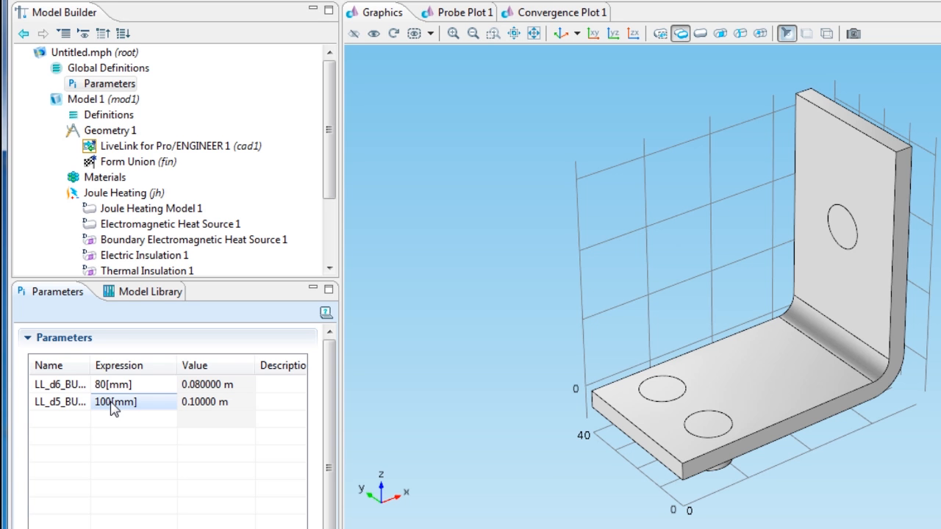
left_click(169, 146)
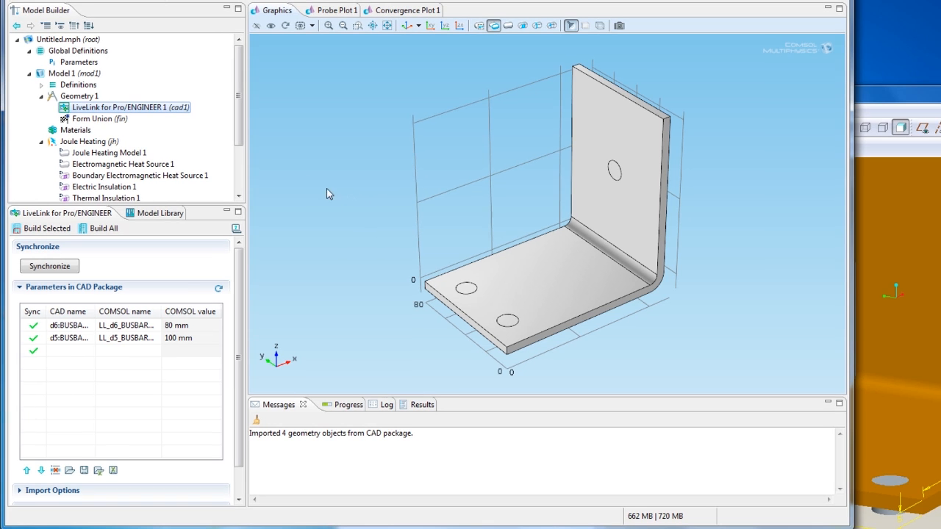
Step: Load htc and Vtot into the global Parameters from busbar_parameters.txt
left_click(79, 62)
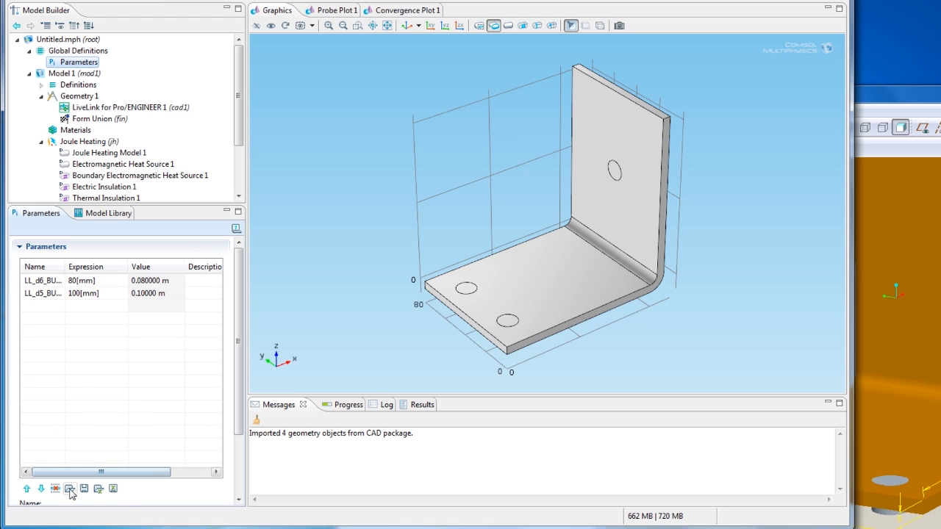
left_click(70, 489)
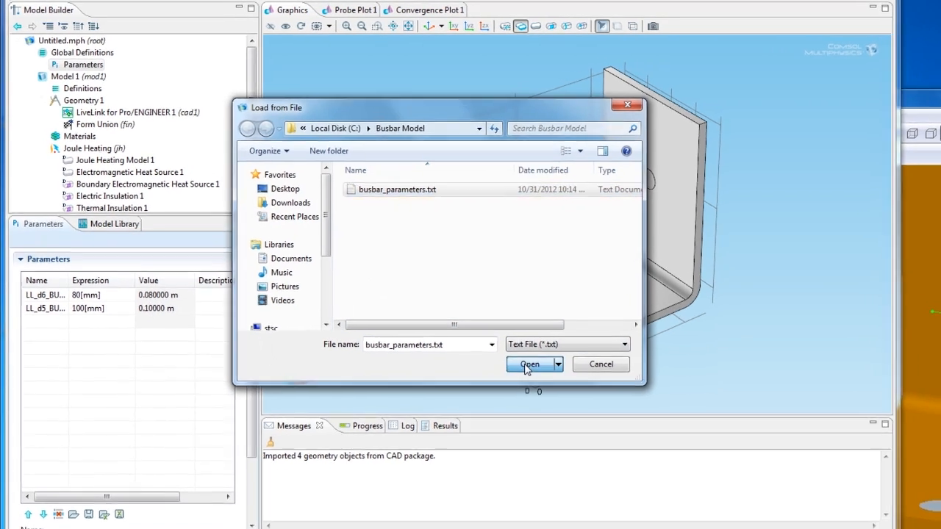
left_click(529, 363)
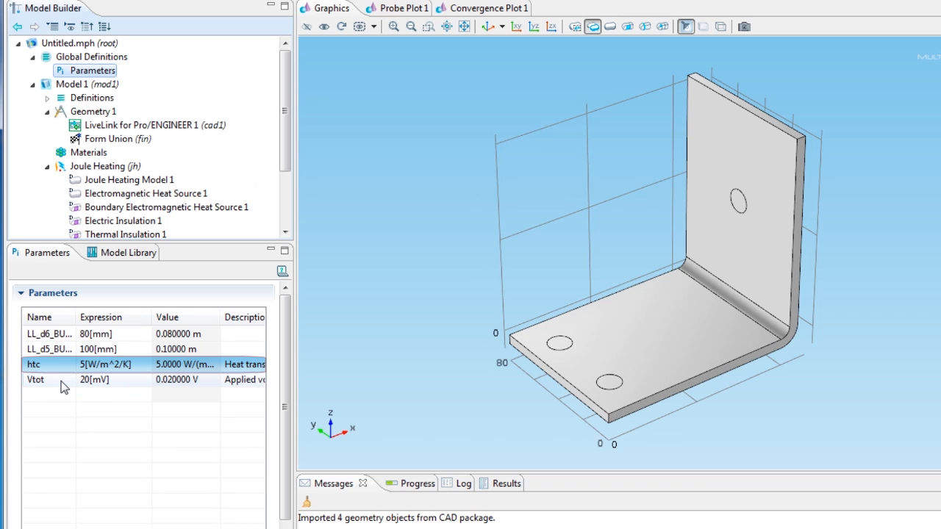
left_click(35, 380)
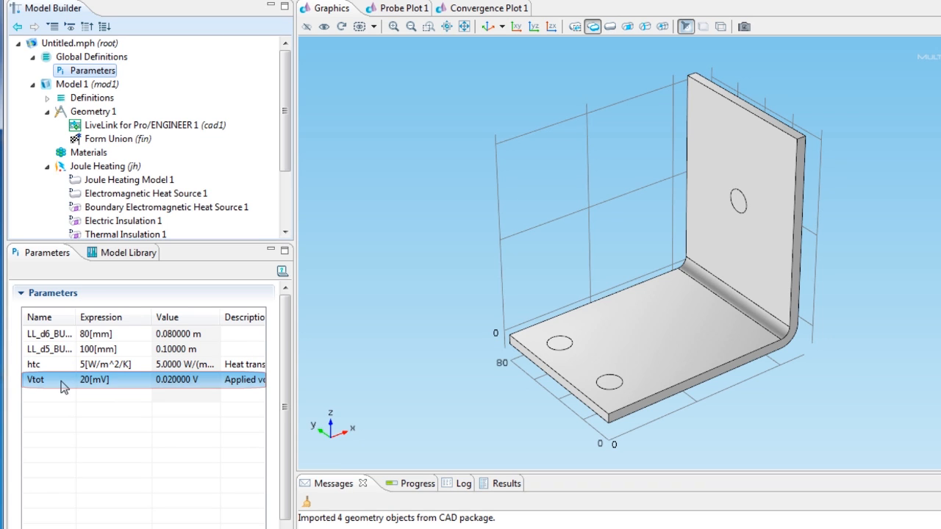
Step: Add Titanium beta-21S and Copper from the Material Browser to the model
left_click(88, 152)
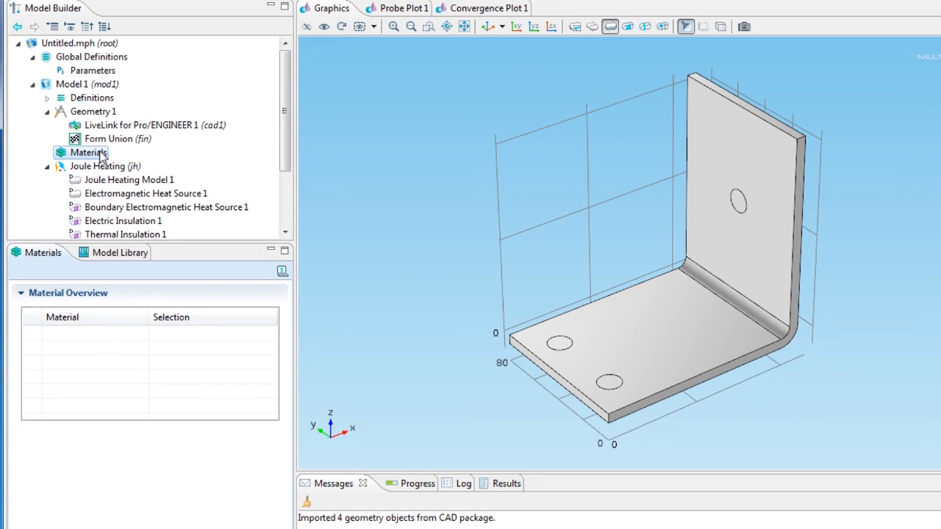
right_click(88, 152)
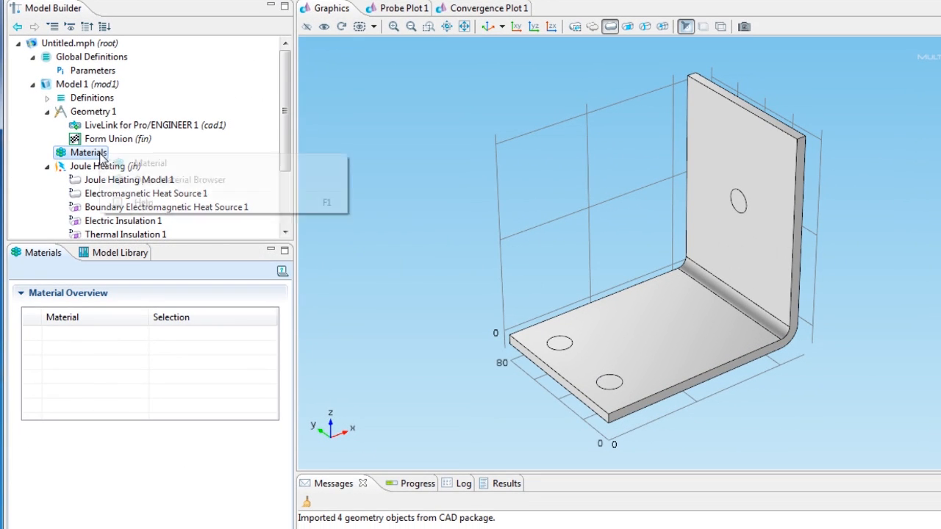
left_click(170, 179)
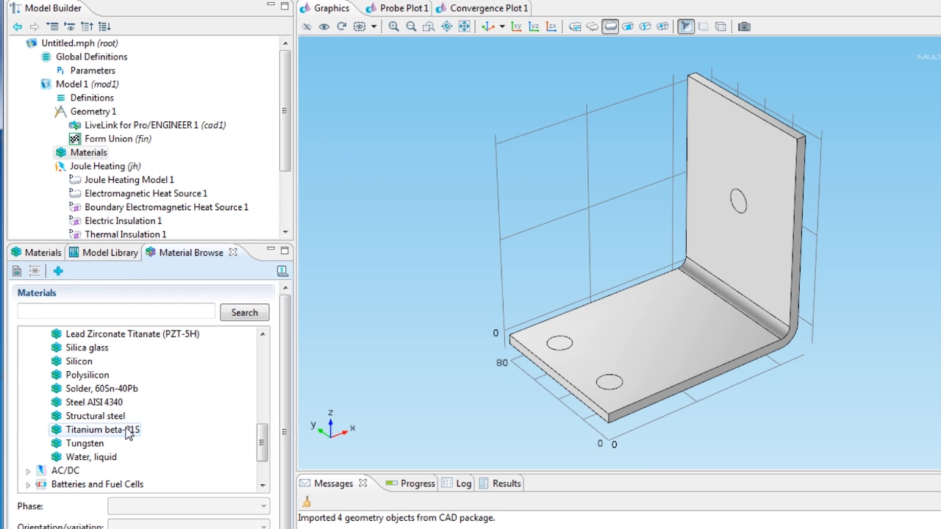
double_click(103, 429)
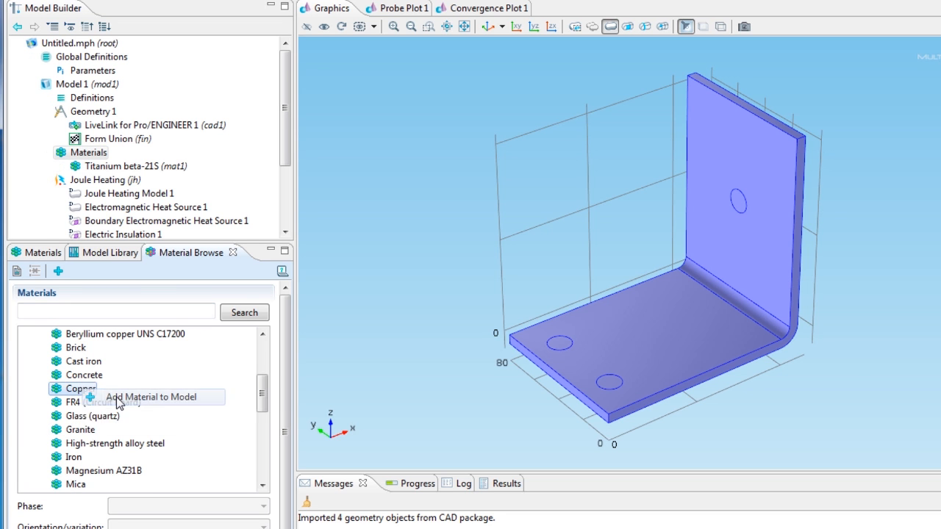
left_click(152, 397)
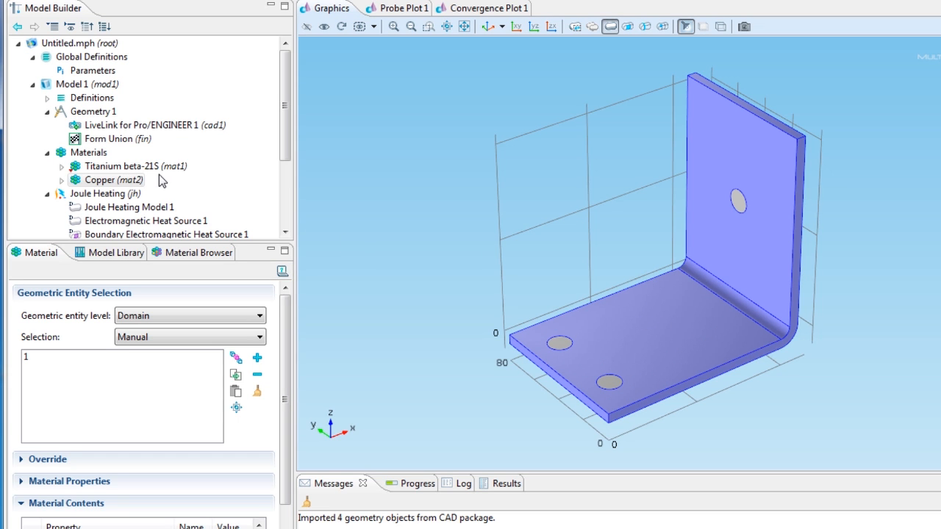
scroll("down", 3)
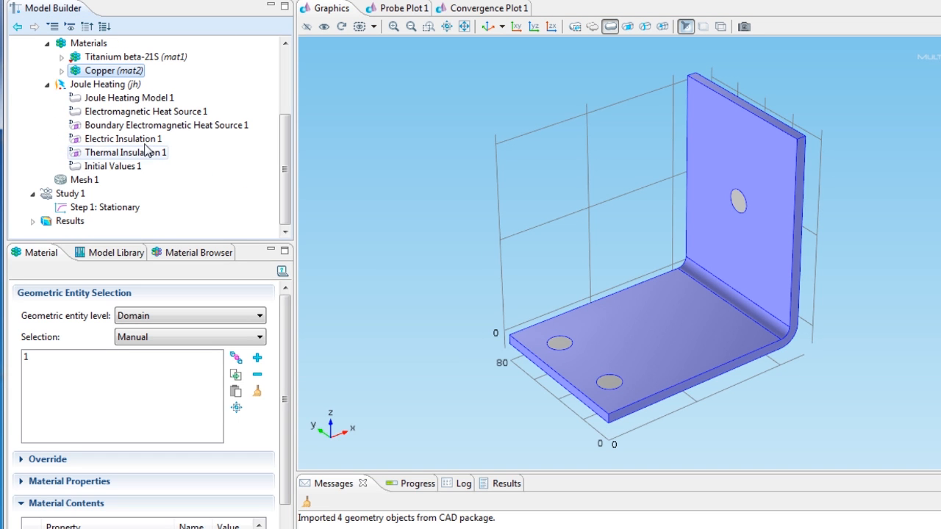
Step: Add Convective Cooling on all boundaries with heat transfer coefficient htc
right_click(104, 84)
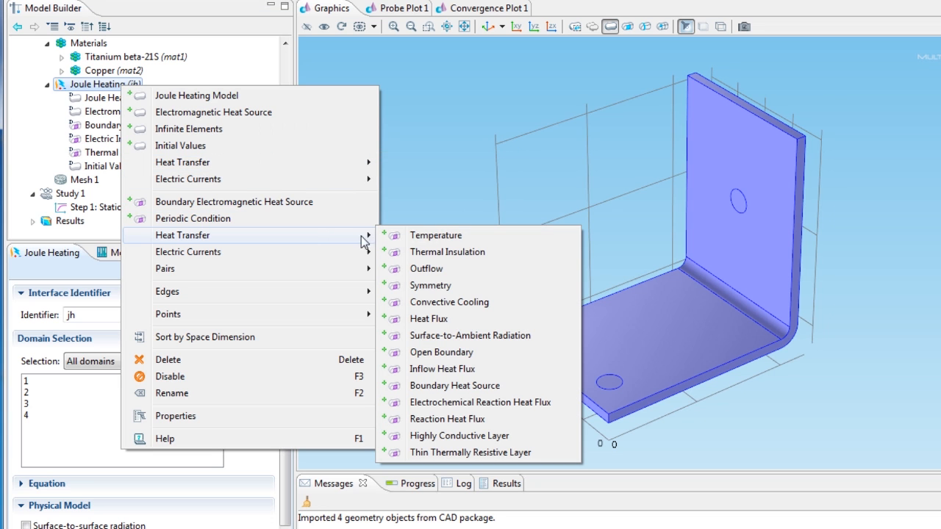
left_click(449, 302)
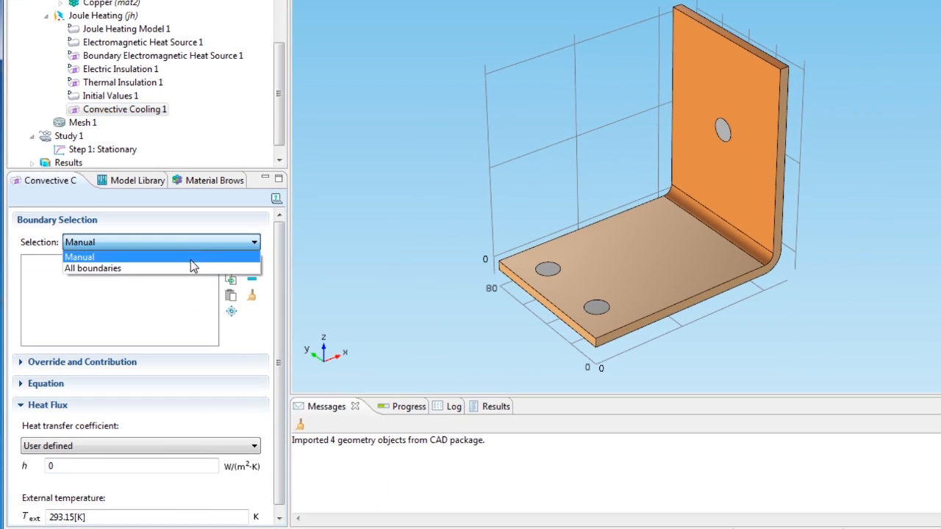
left_click(92, 267)
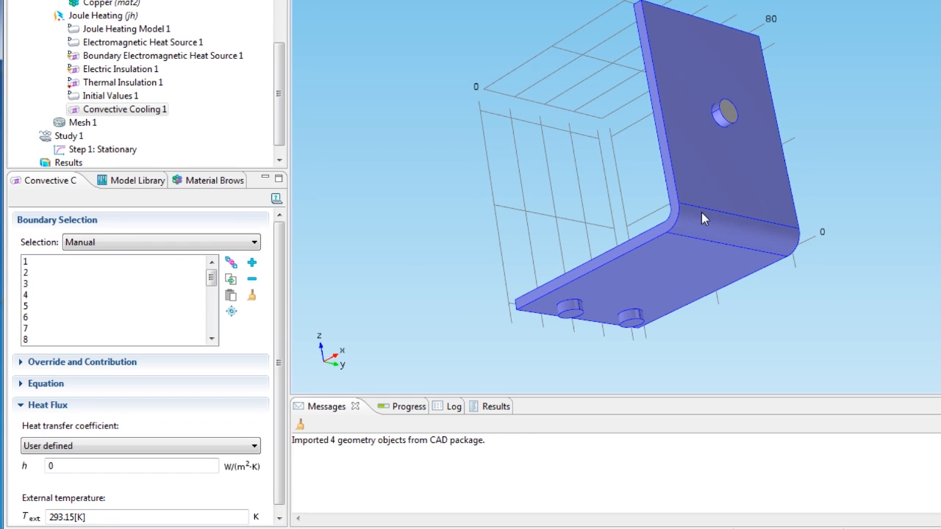
left_click(632, 323)
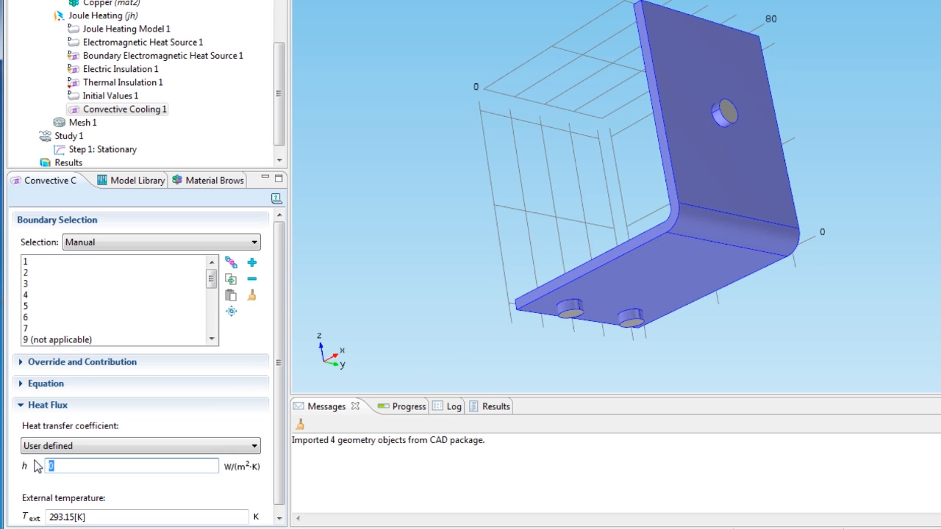
type("htc")
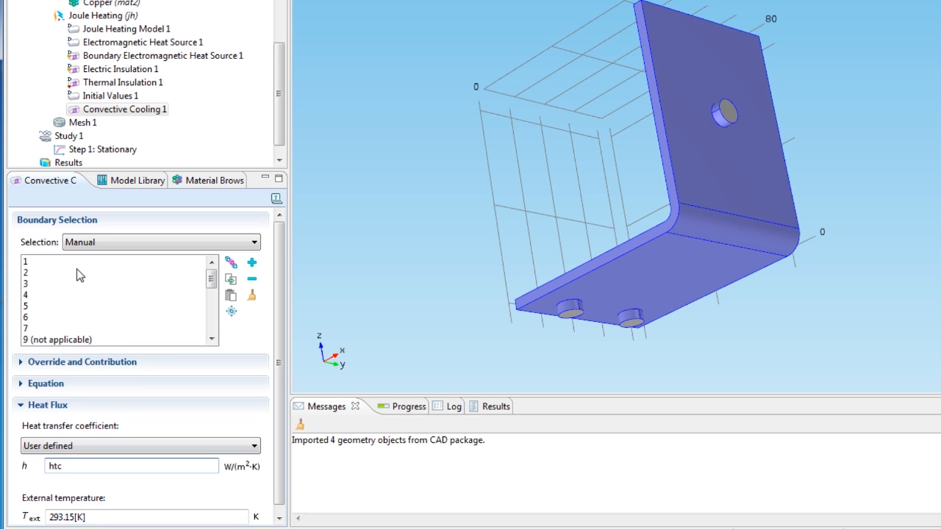
Step: Add a Ground condition on the two bottom bolt-hole faces
left_click(103, 15)
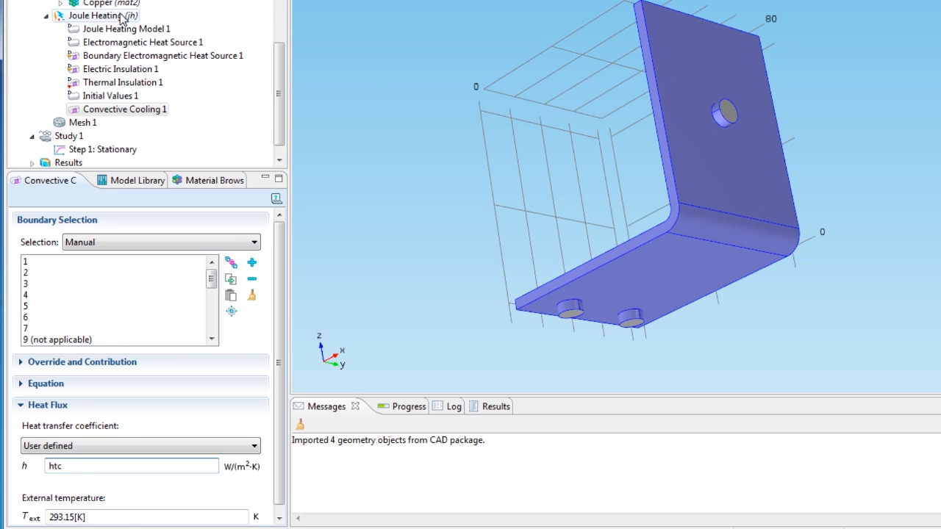
right_click(101, 14)
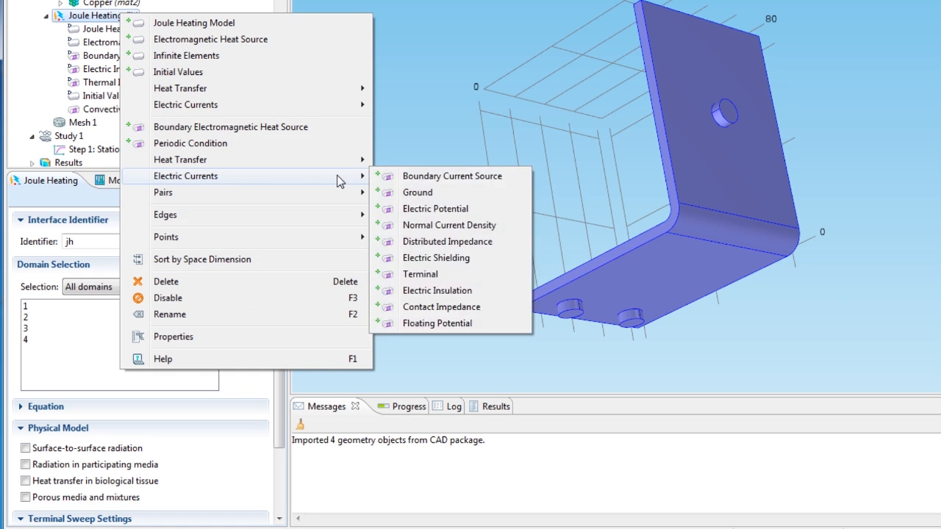
left_click(418, 192)
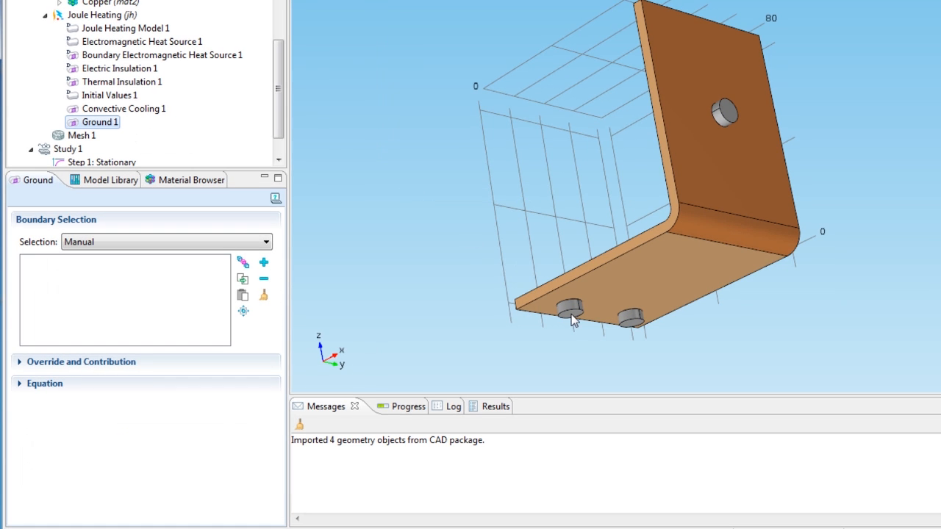
left_click(569, 312)
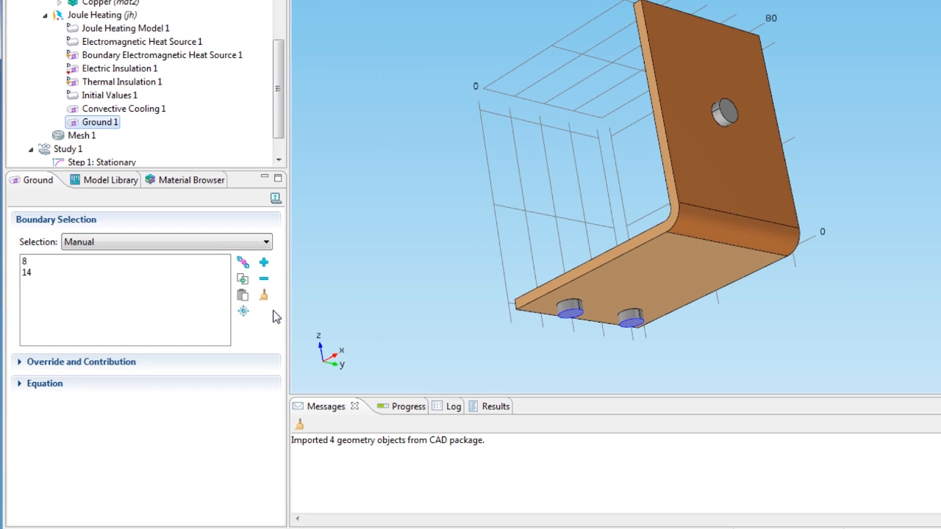
Step: Add an Electric Potential on the upper bolt hole with V0 = Vtot
right_click(103, 14)
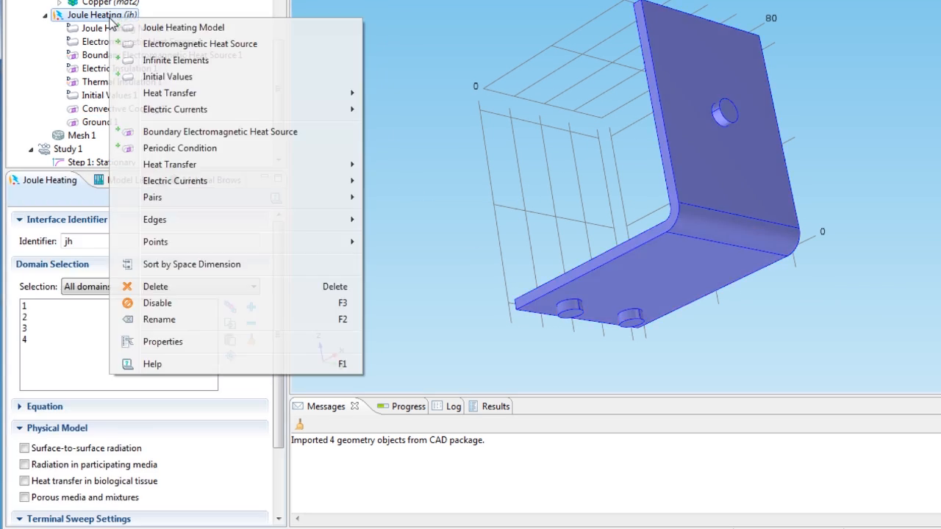
mouse_move(175, 180)
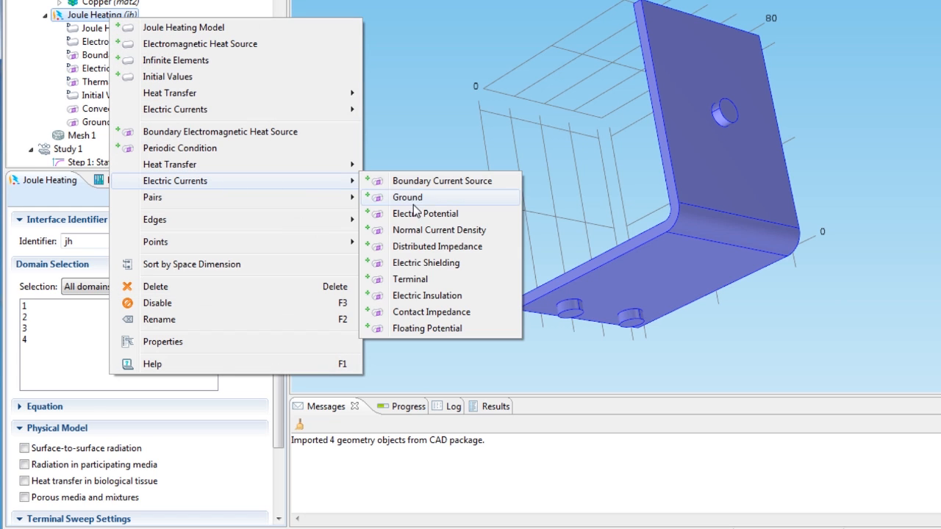
left_click(425, 213)
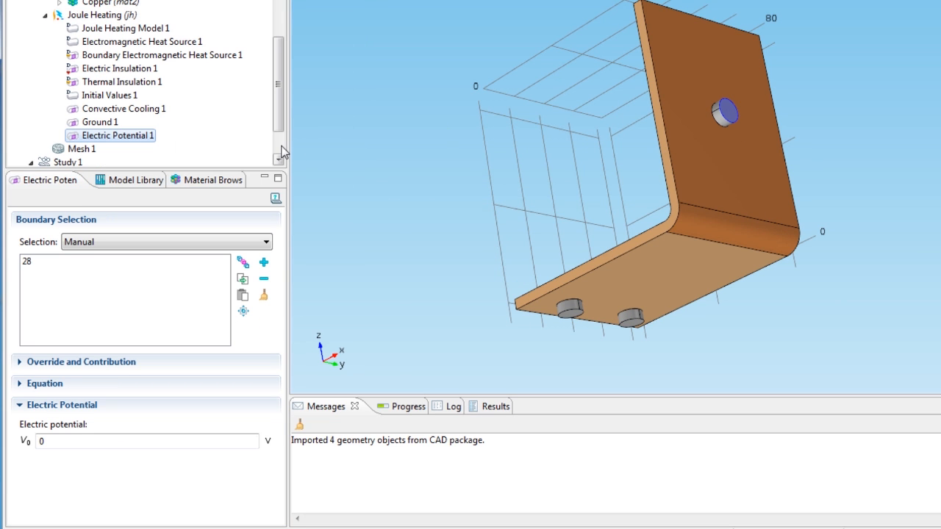
mouse_move(66, 439)
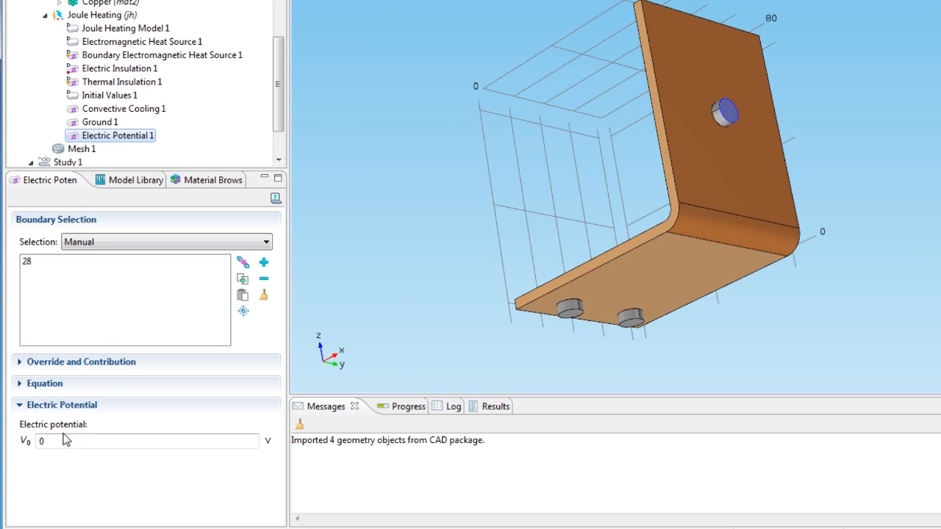
type("V")
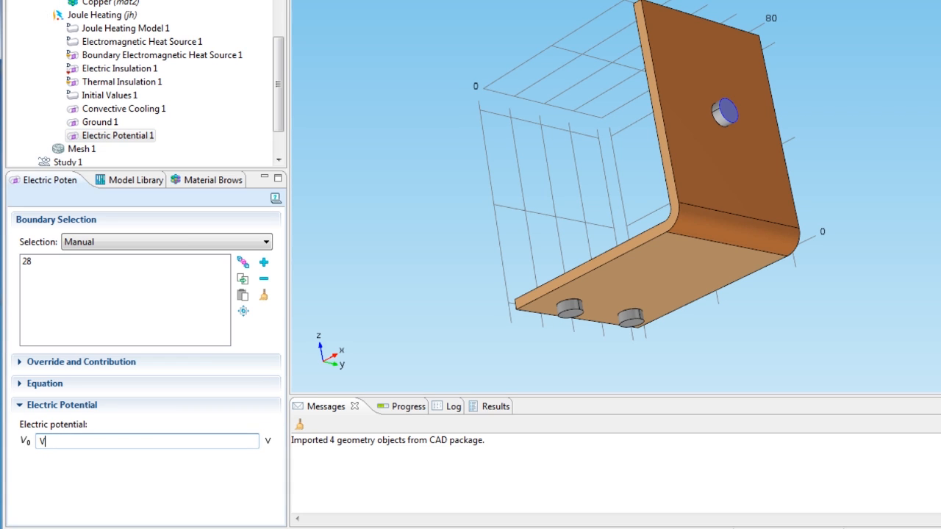
type("tot")
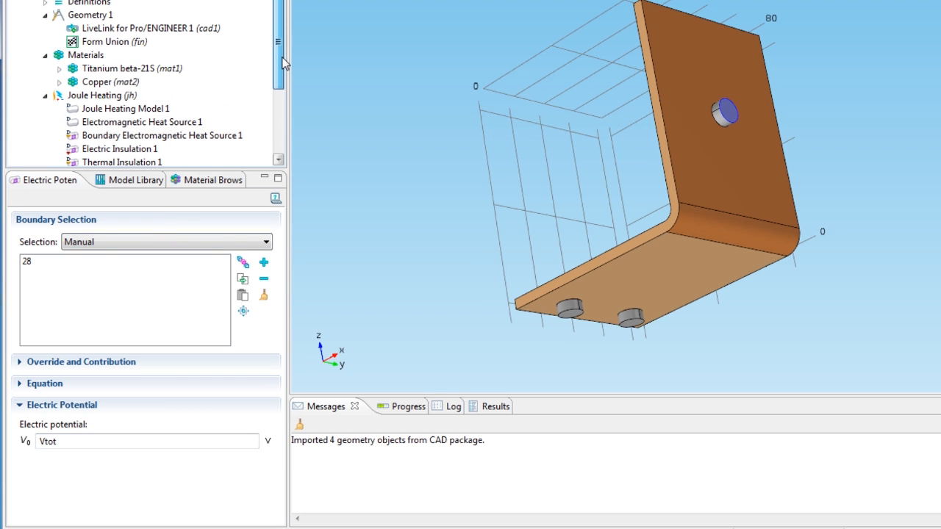
Step: Add a Domain Probe averaging temperature T over all domains
right_click(80, 2)
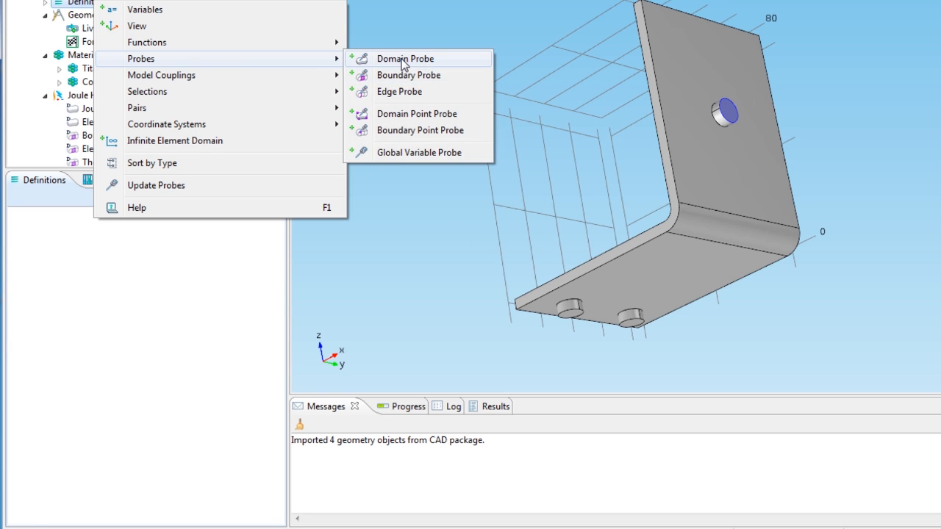
left_click(405, 59)
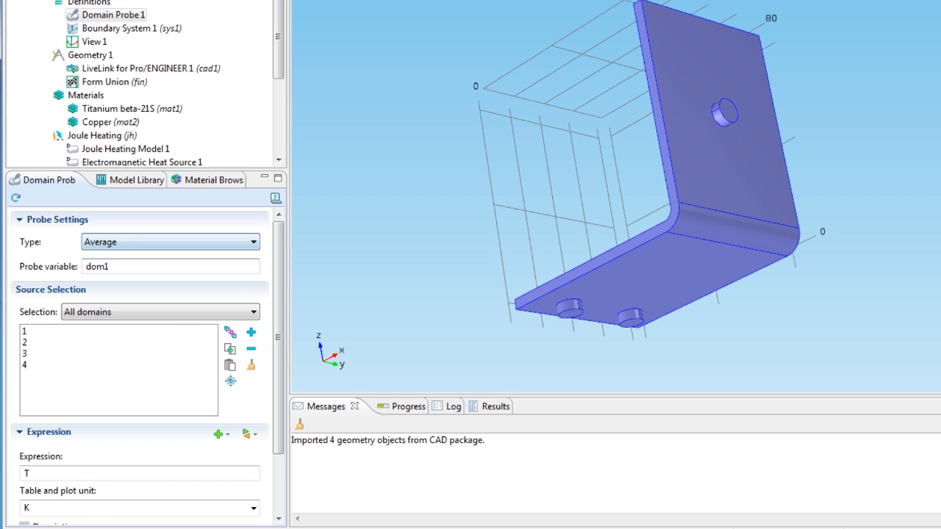
type("-")
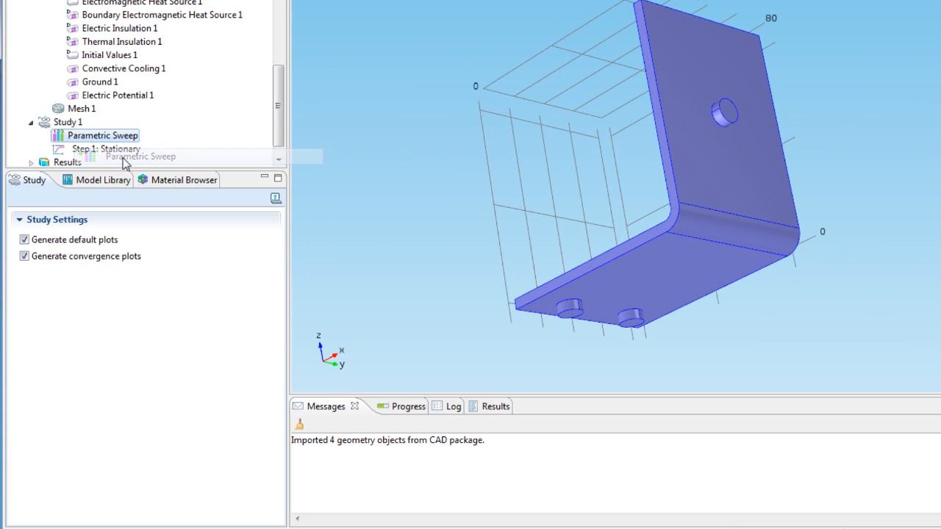
Step: Add LL_d6_BUSBAR_PRT to the sweep with range(40,20,80)
left_click(102, 135)
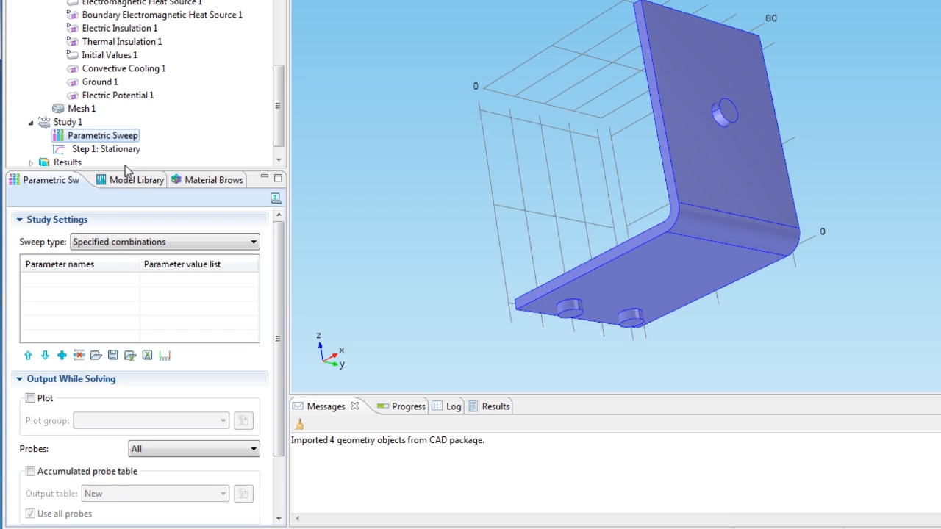
mouse_move(69, 350)
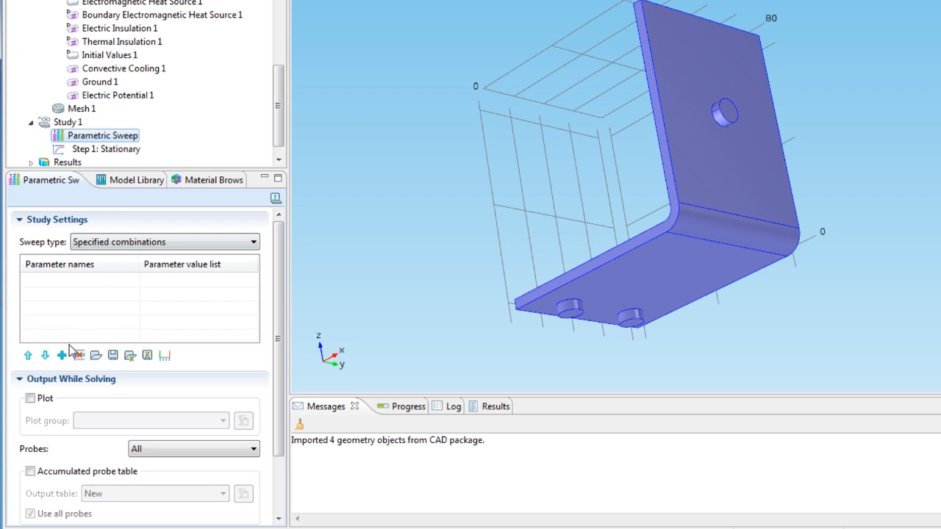
left_click(61, 355)
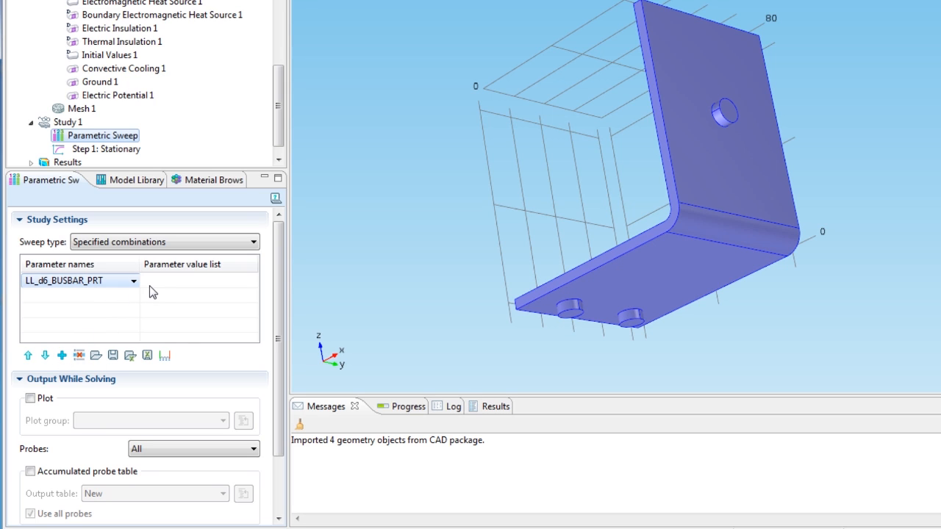
mouse_move(161, 288)
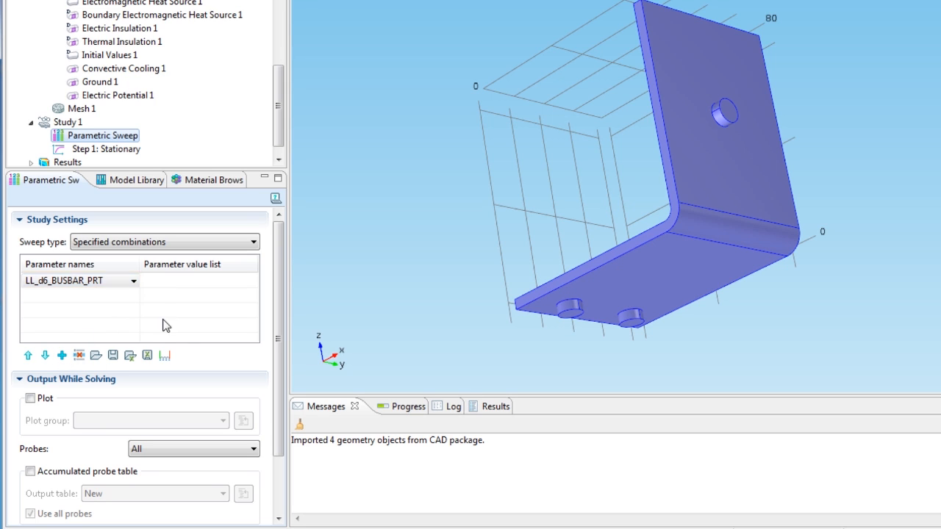
left_click(165, 355)
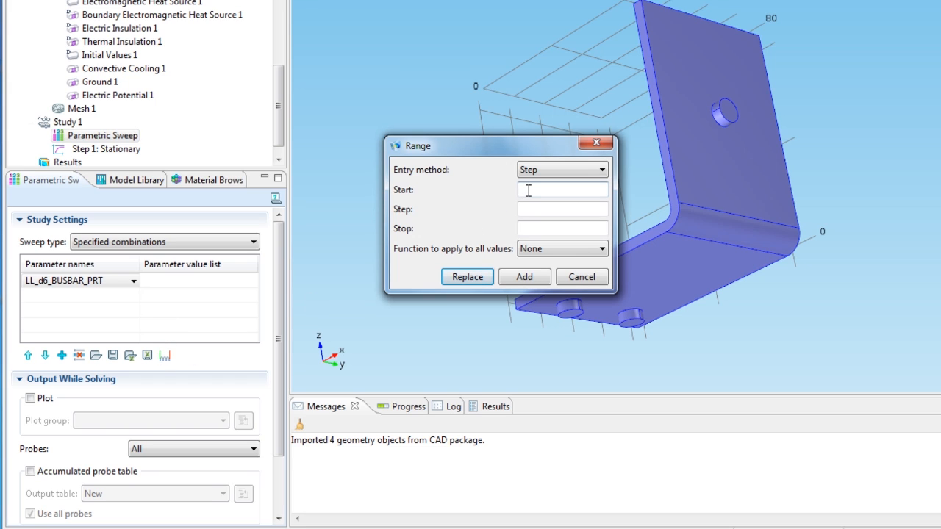
type("40")
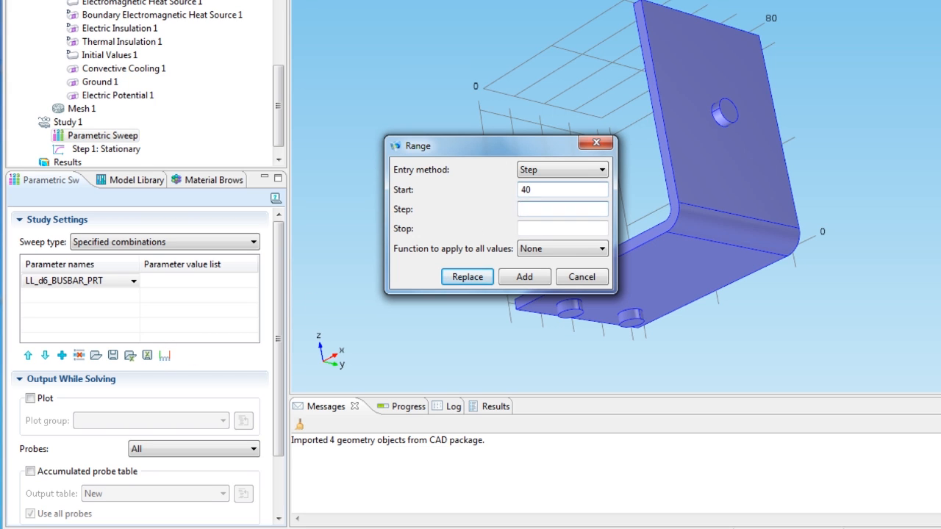
type("20")
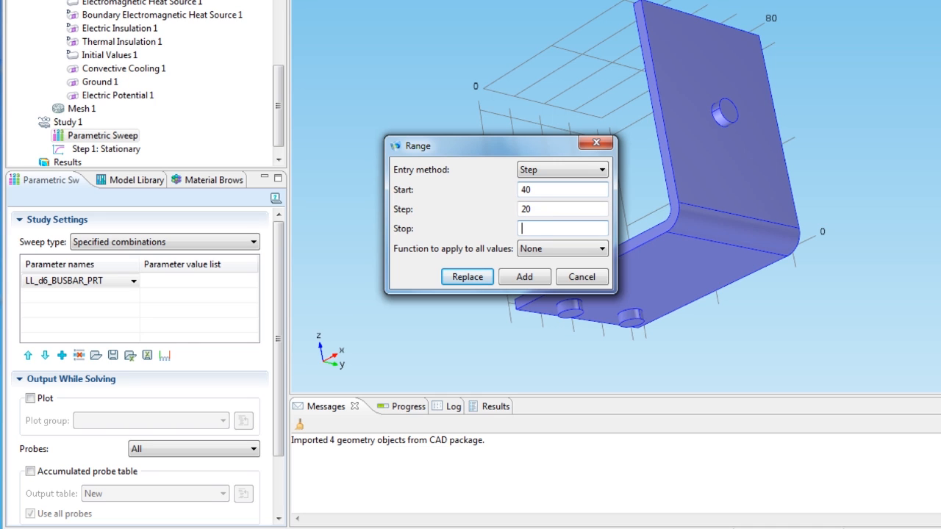
type("80")
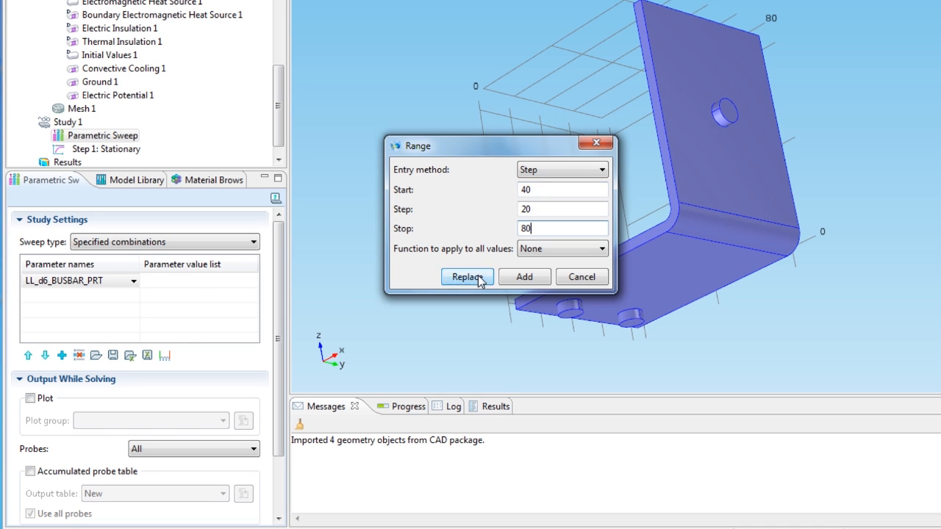
left_click(467, 277)
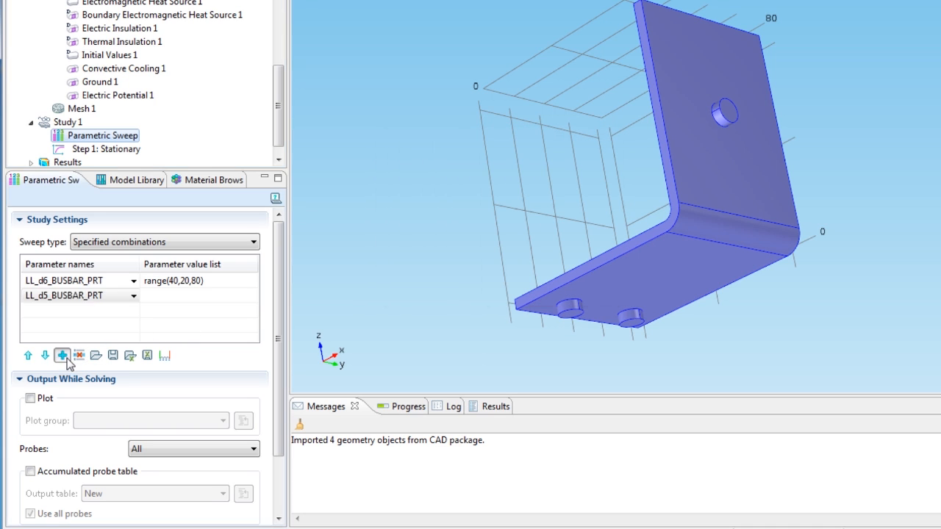
Step: Add LL_d5_BUSBAR_PRT with range(60,20,100) and set sweep type to All combinations
left_click(62, 356)
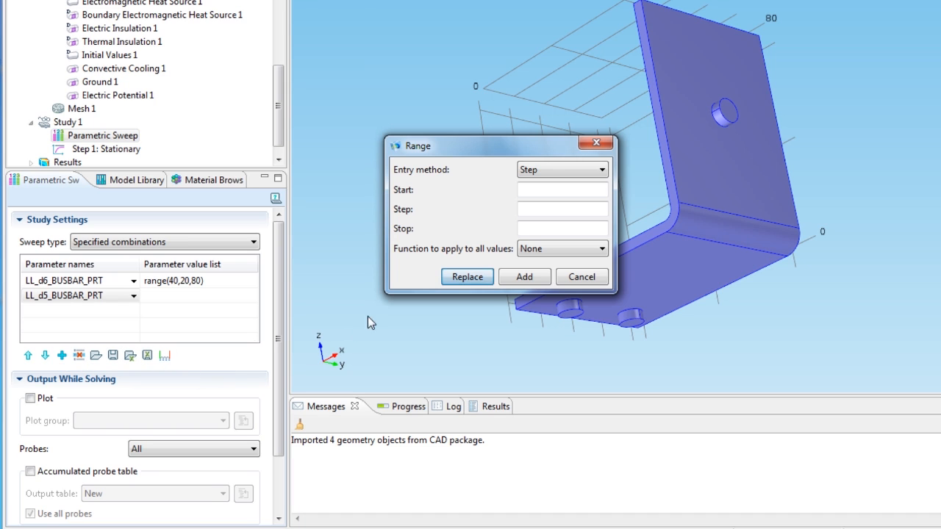
left_click(563, 190)
type("20")
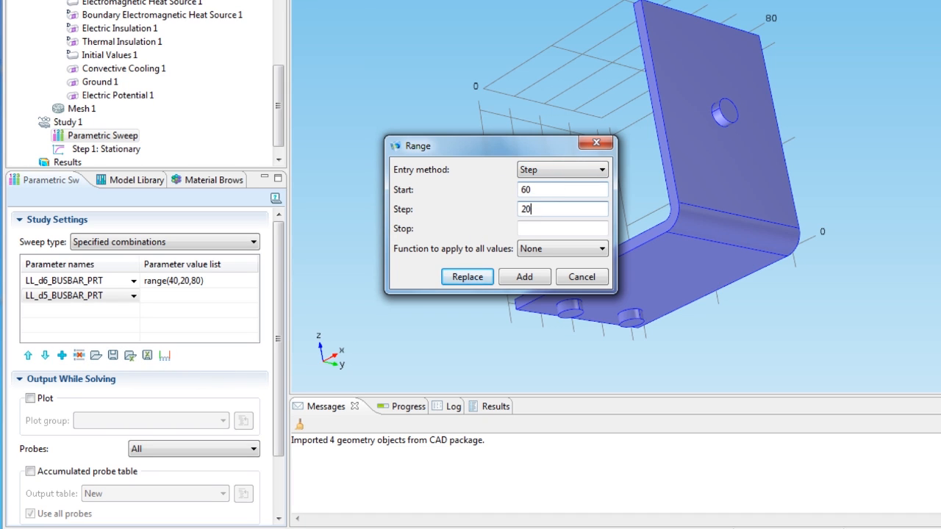
type("100)")
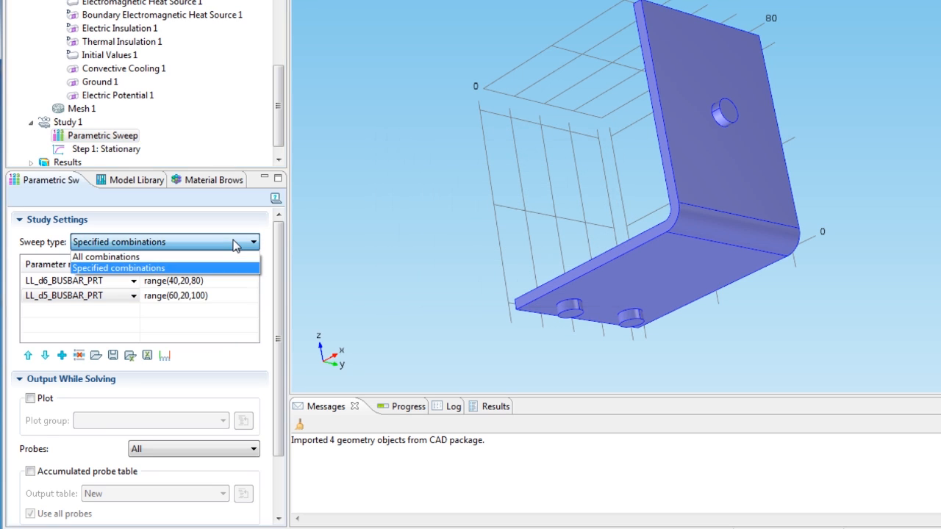
left_click(105, 256)
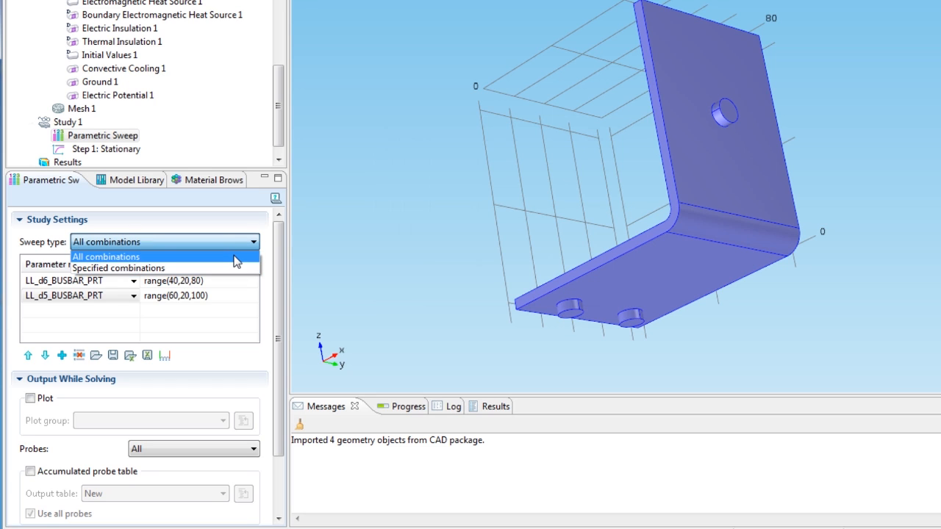
left_click(105, 256)
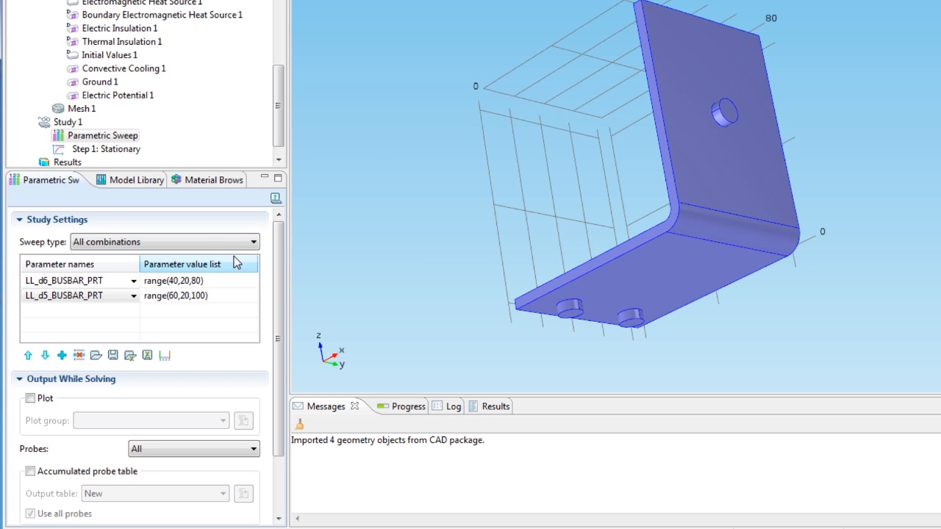
left_click(103, 135)
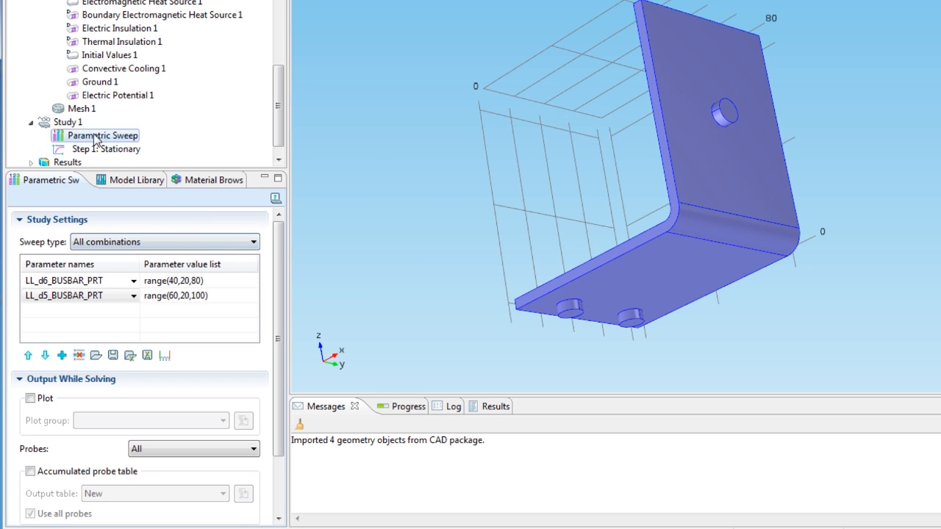
Step: Run Study 1's parametric sweep from its right-click menu
right_click(68, 134)
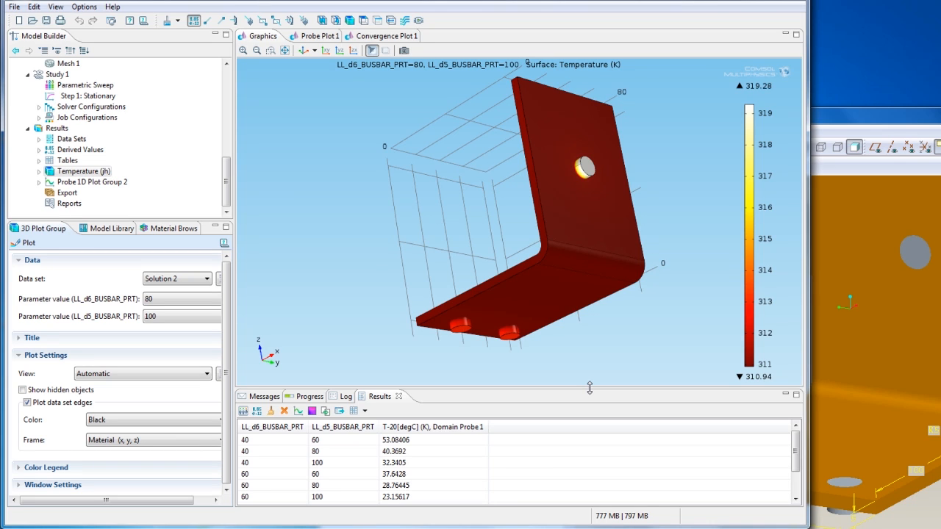
mouse_move(463, 417)
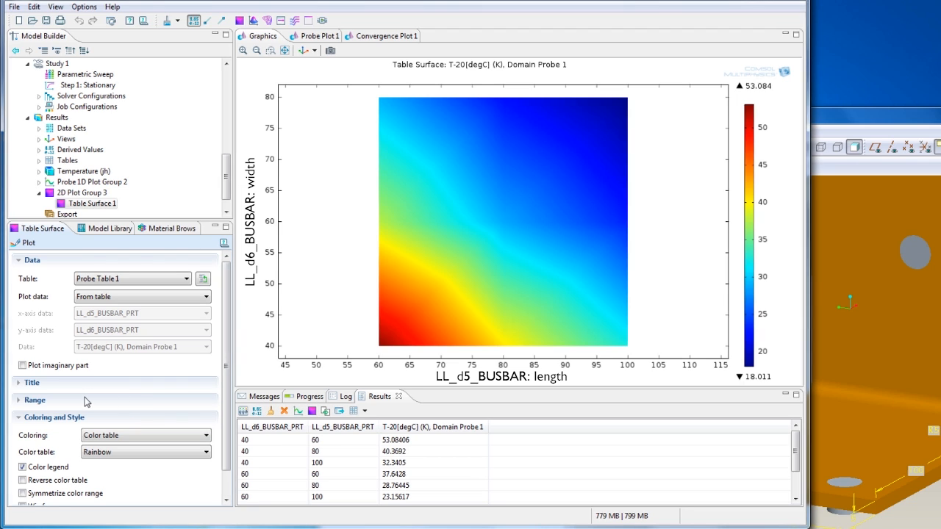
Step: Enable a manual data range on the table surface and cap the maximum at 30
left_click(35, 400)
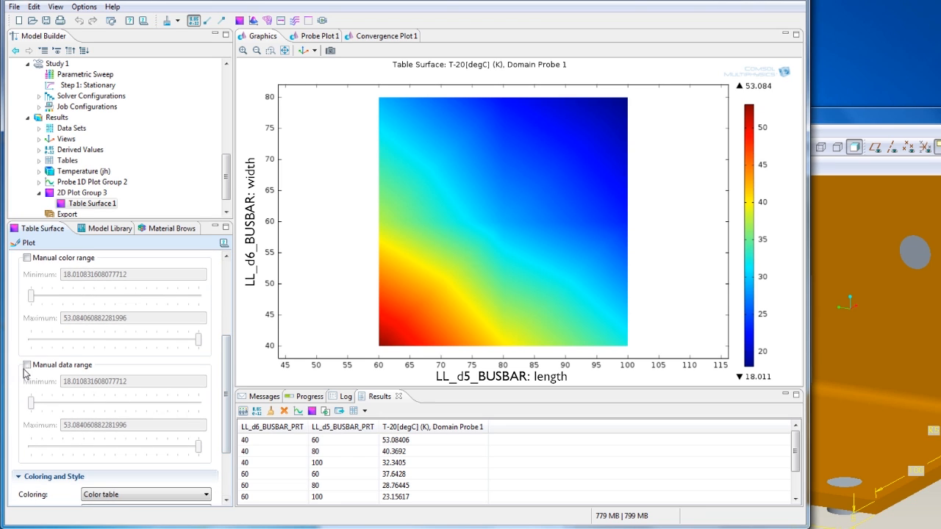
left_click(27, 365)
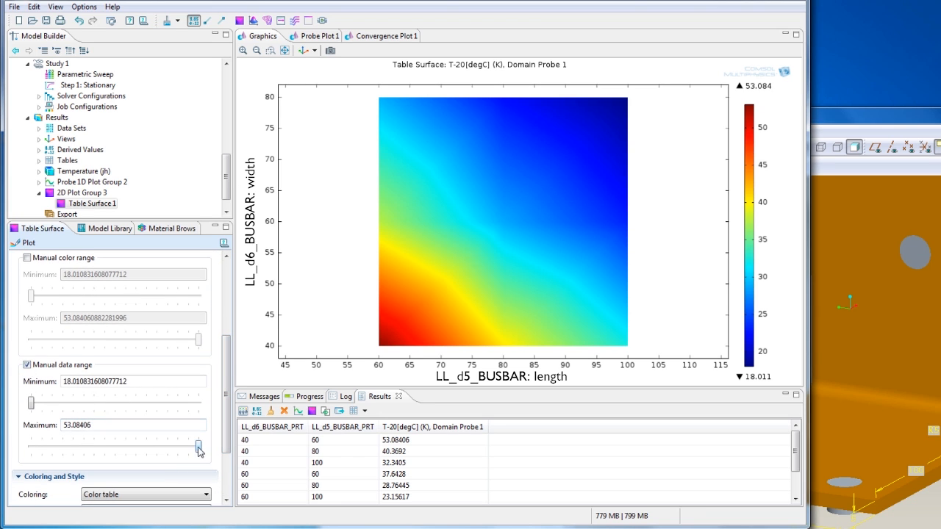
left_click_drag(199, 447, 135, 447)
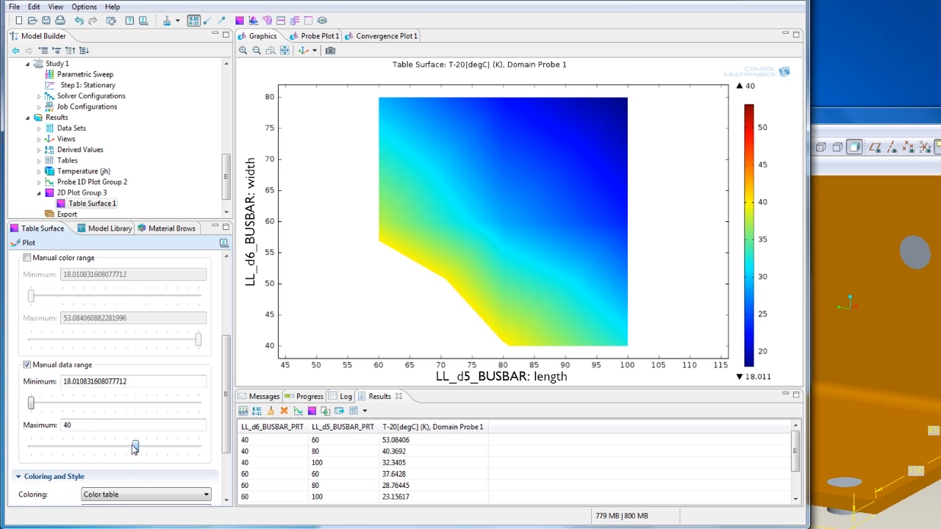
left_click_drag(135, 447, 92, 447)
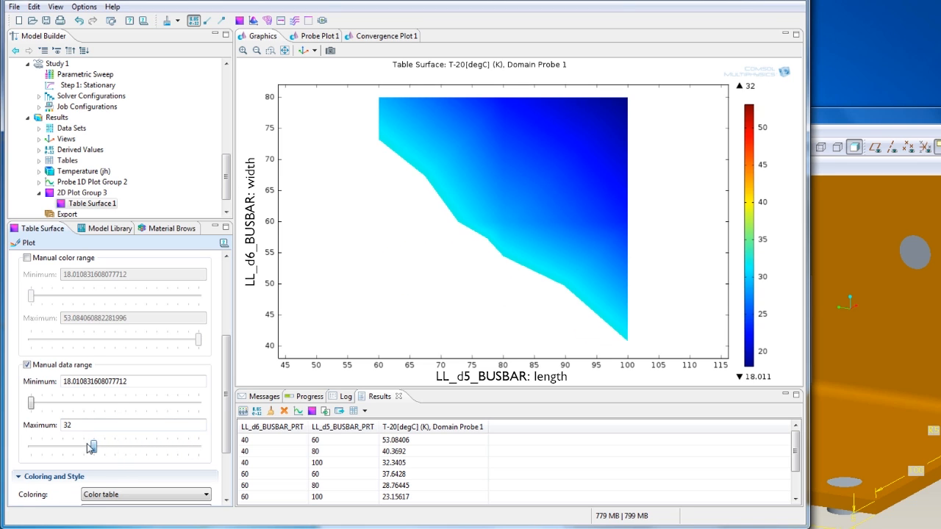
left_click_drag(93, 447, 89, 447)
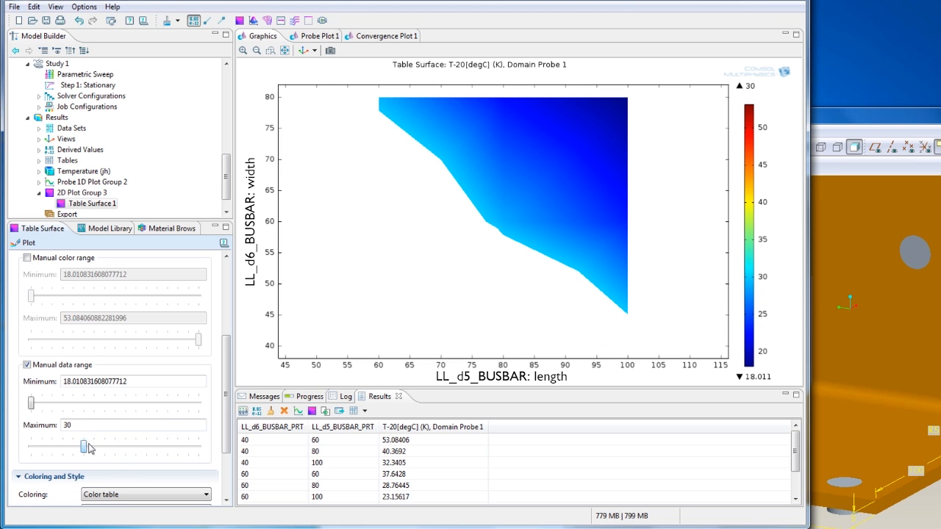